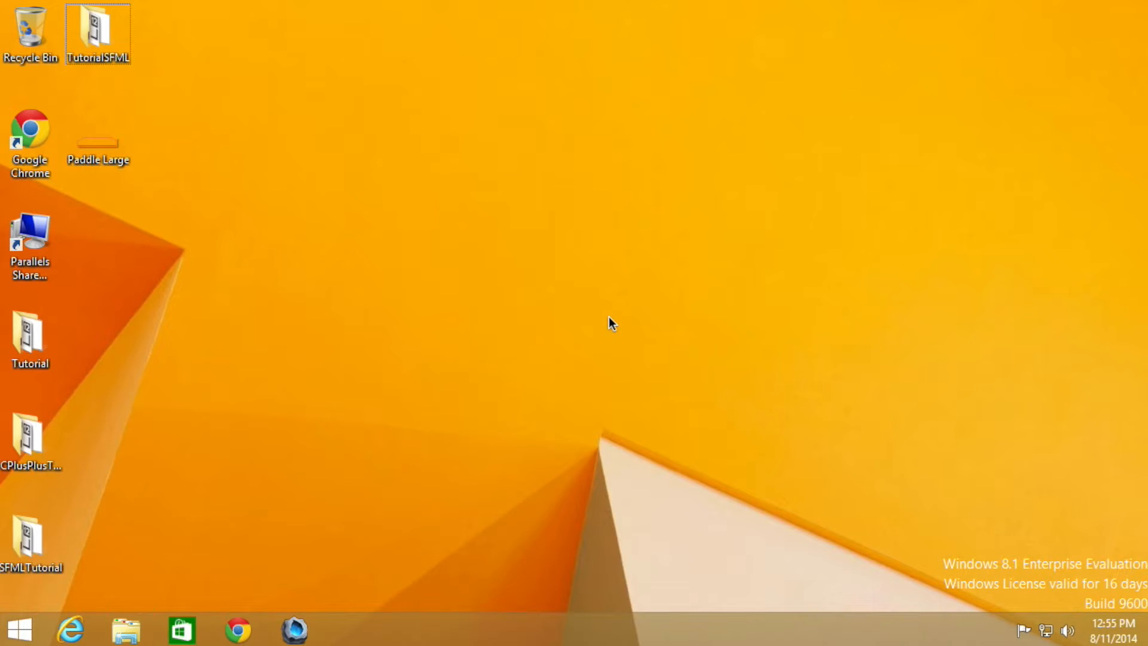
Open the TutorialSFML desktop folder and launch its TutorialSFML Visual Studio solution
left_click(96, 28)
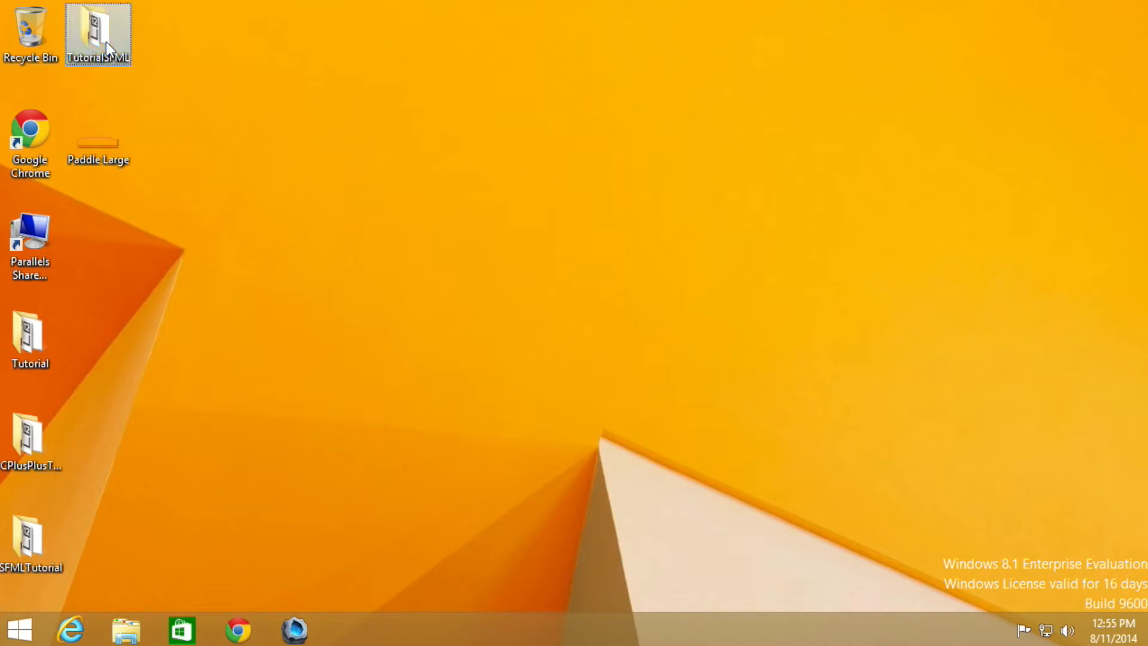
double_click(95, 27)
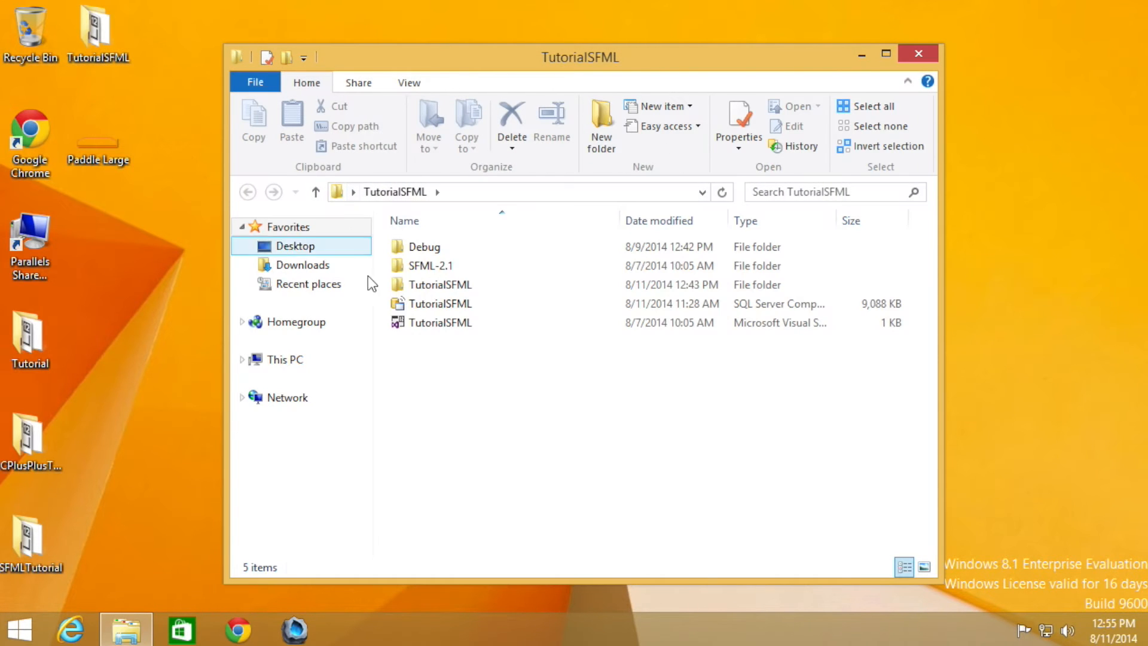
left_click(439, 322)
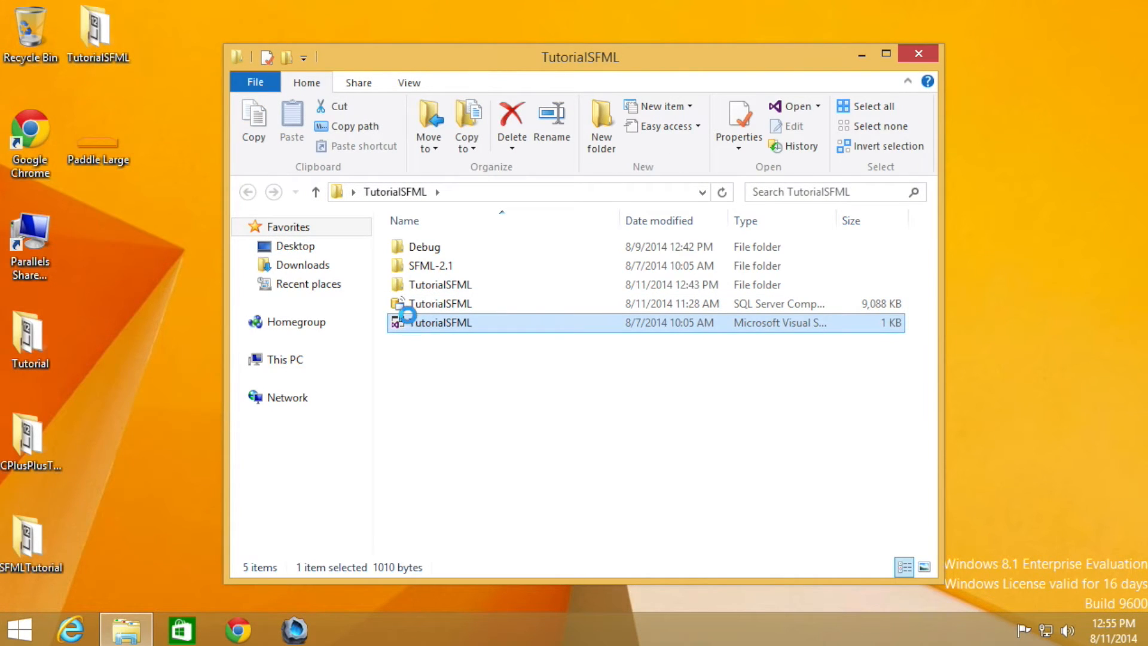
double_click(440, 323)
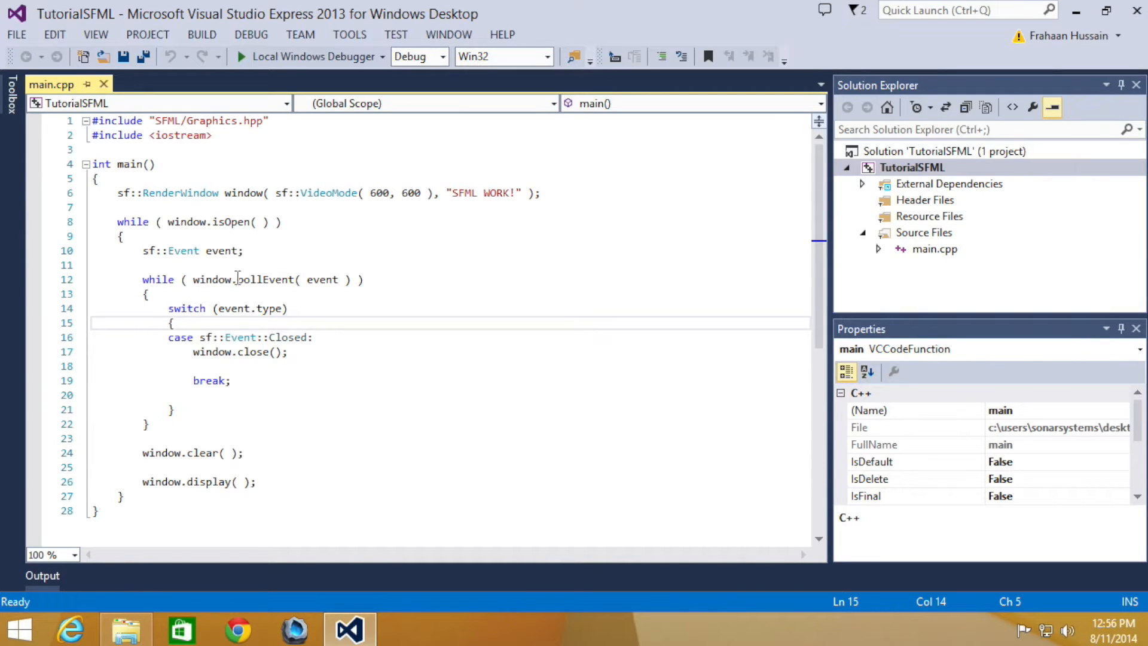
mouse_move(208, 436)
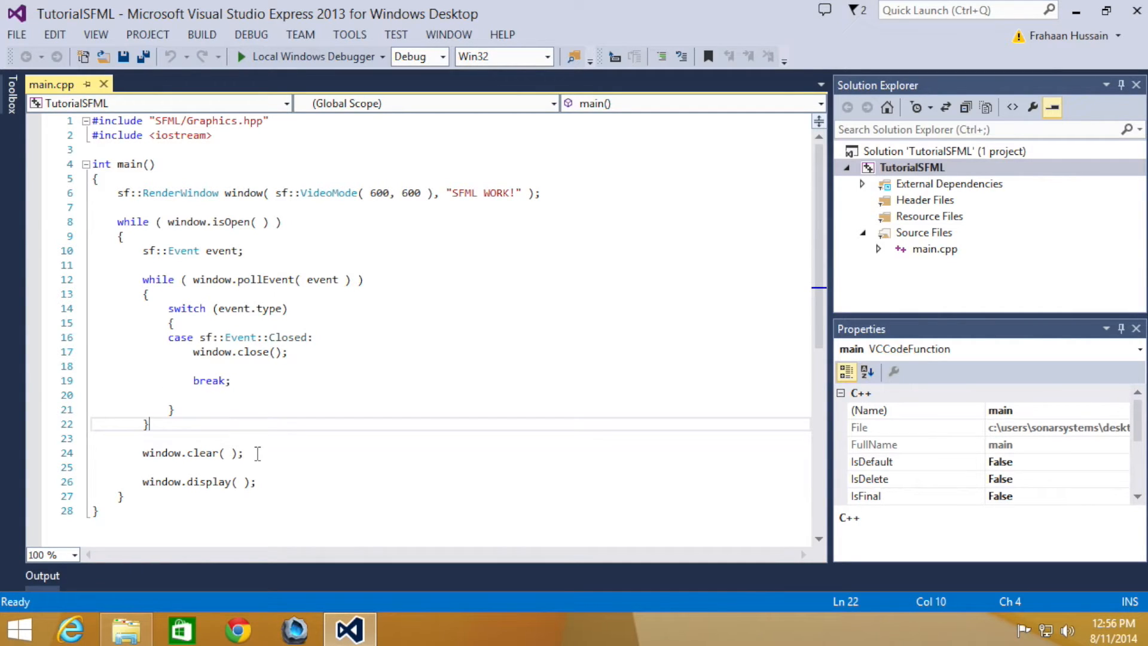
Add if (sf::Mouse::isButtonPressed(sf::Mouse::Left)) printing a "fire" message with std::cout and std::endl
key("Enter")
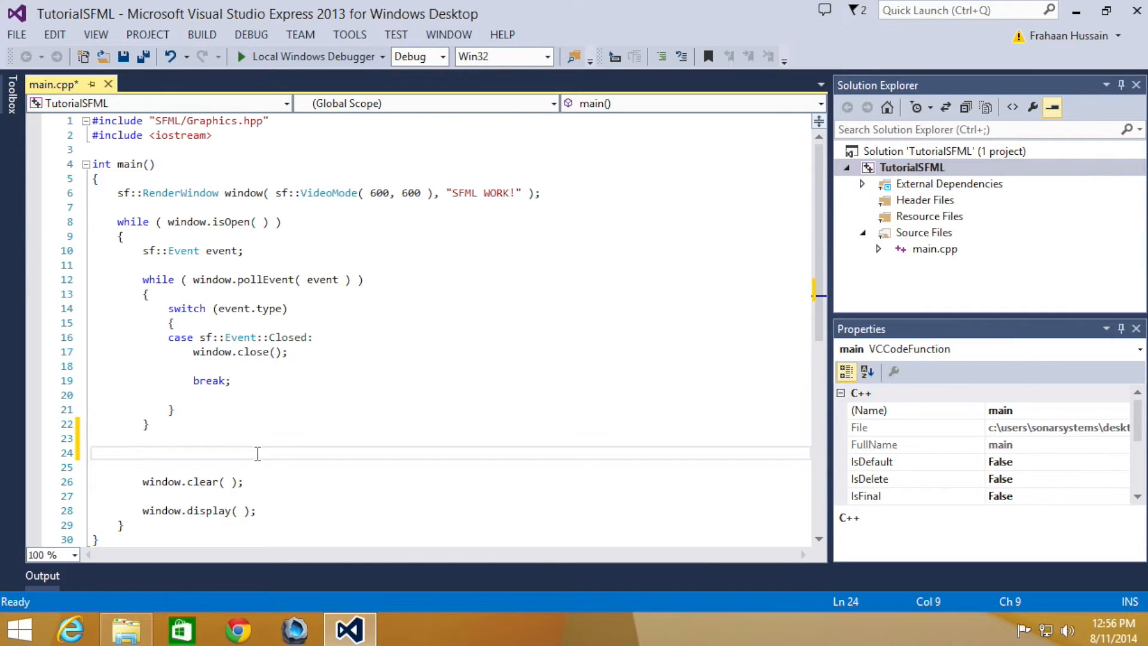
type("if (")
left_click(451, 467)
type("{")
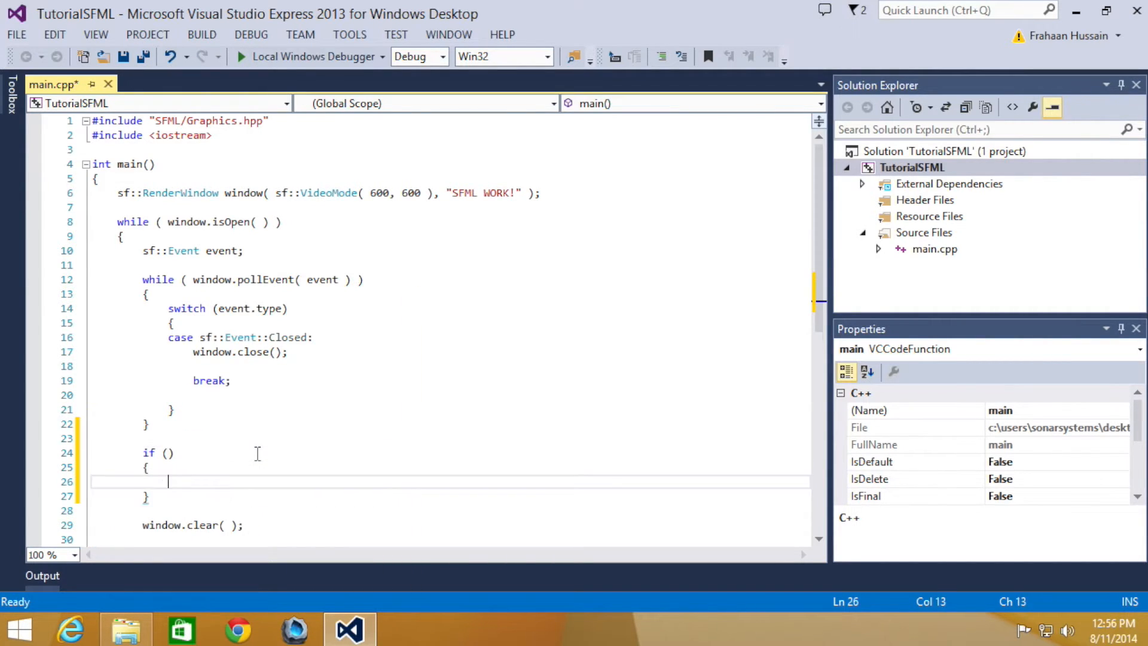
type("sf::m")
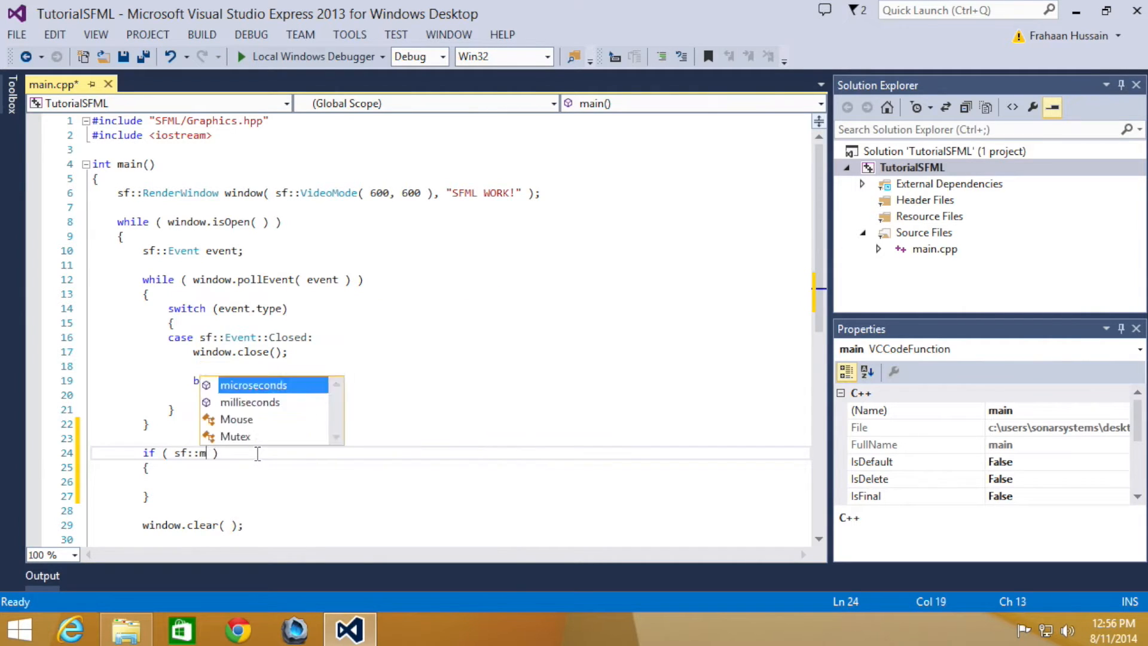
type("Mouse::i")
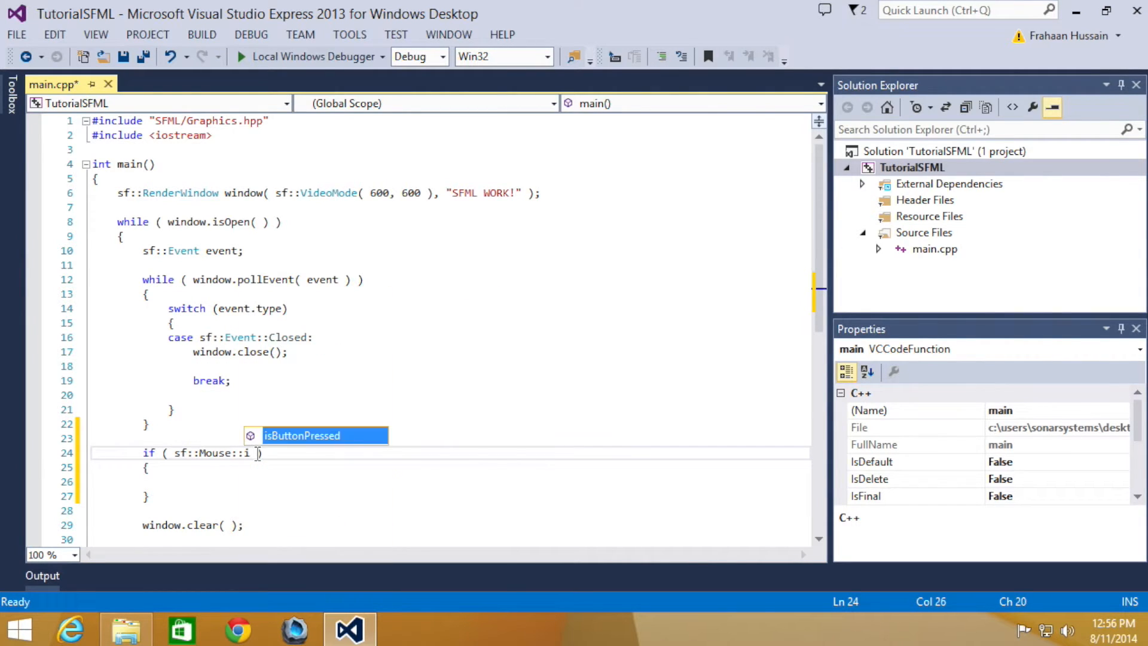
key("Tab")
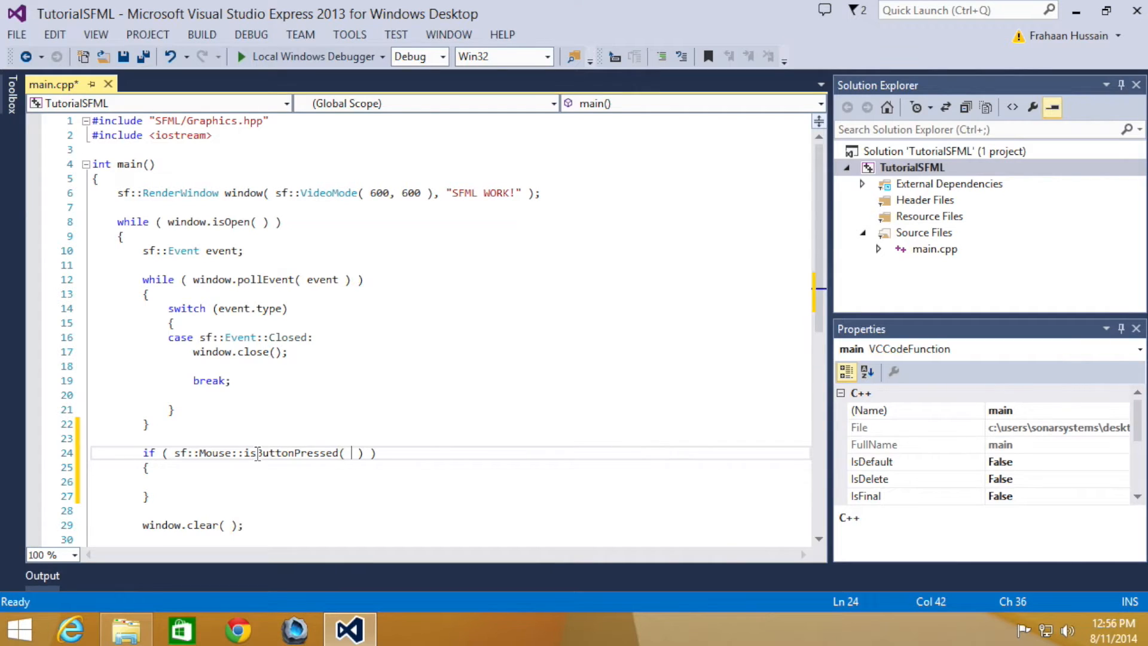
type("sf::m")
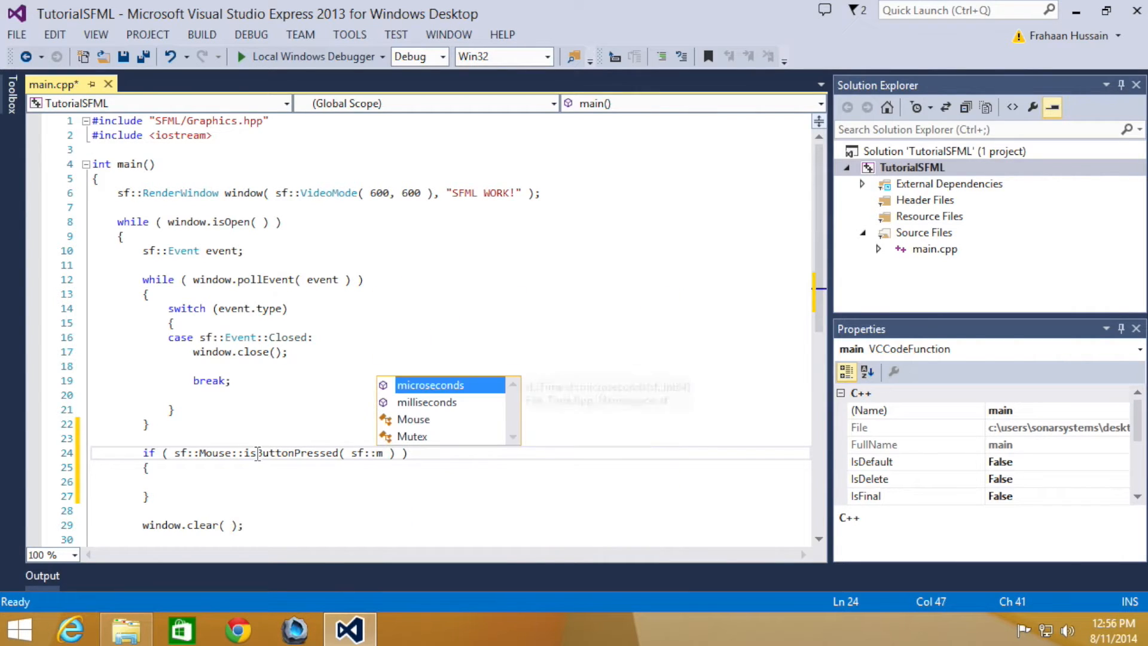
type("Mouse::Left")
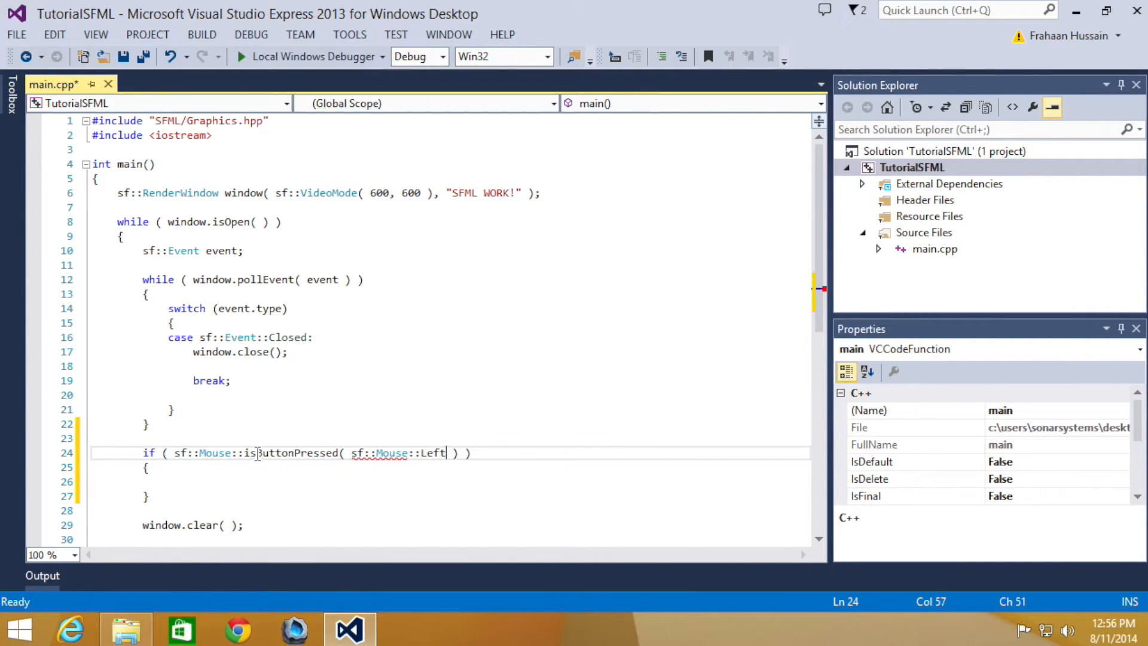
type("std::cout << \"")
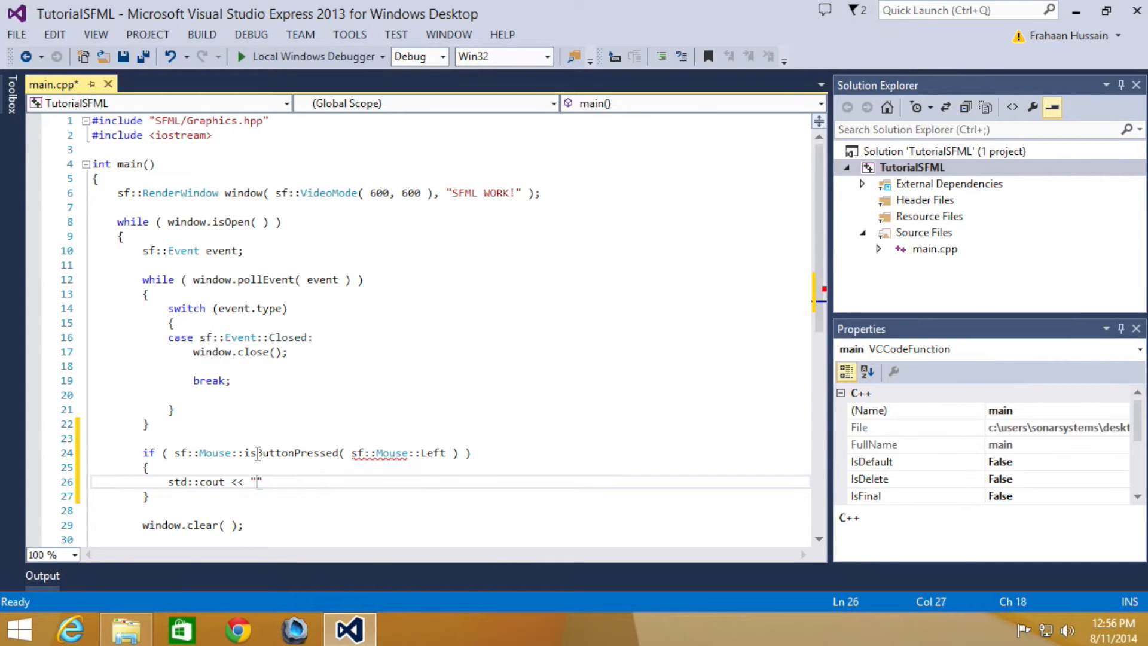
type("Left mouse button")
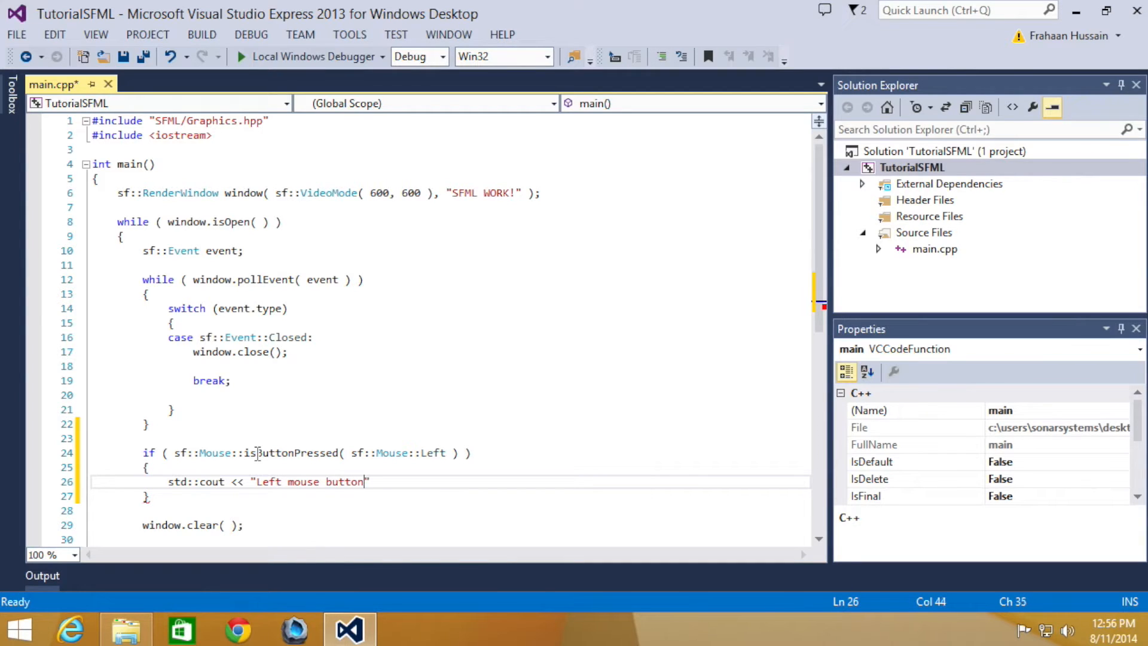
type("is bing pressed so fir")
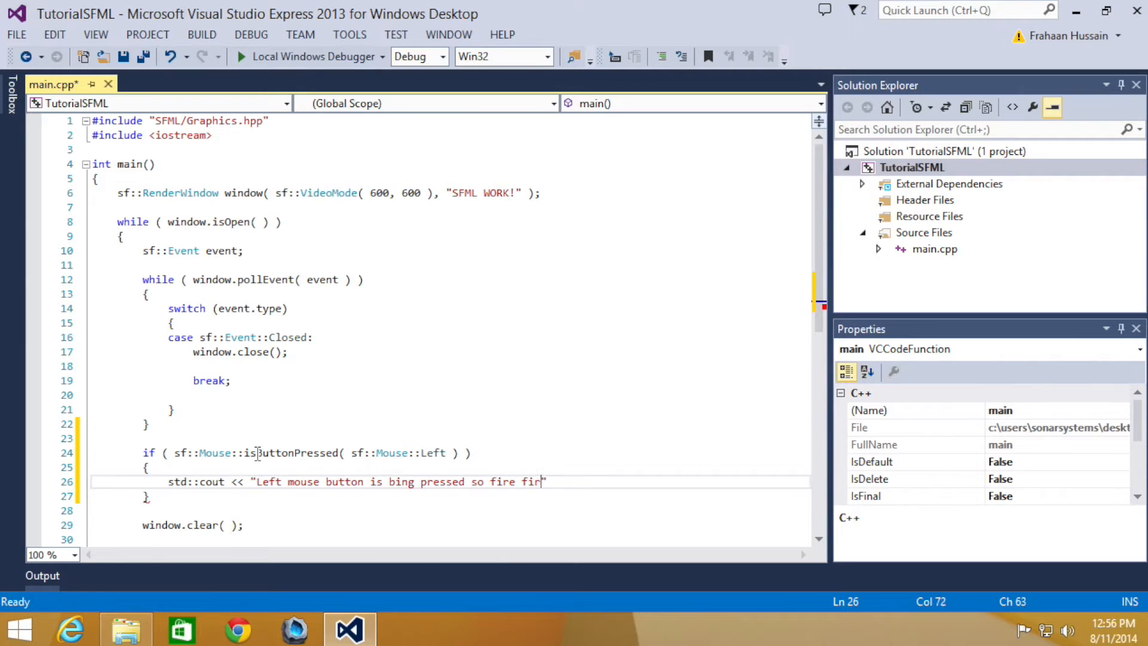
type("e fire fire\"")
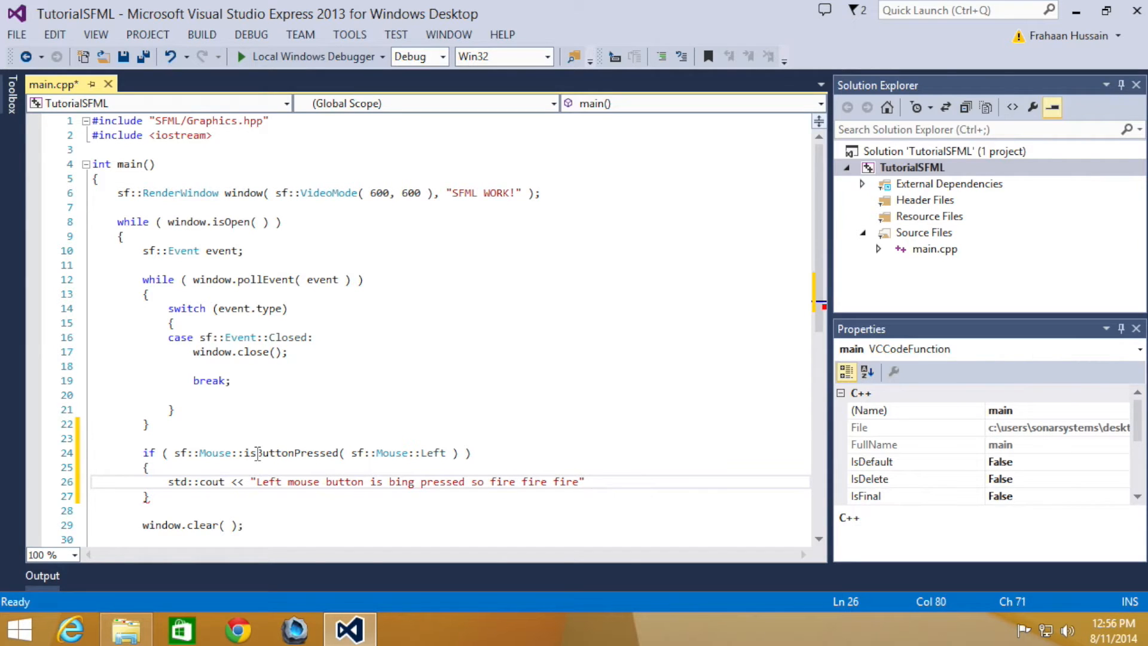
type("<< std::endl;")
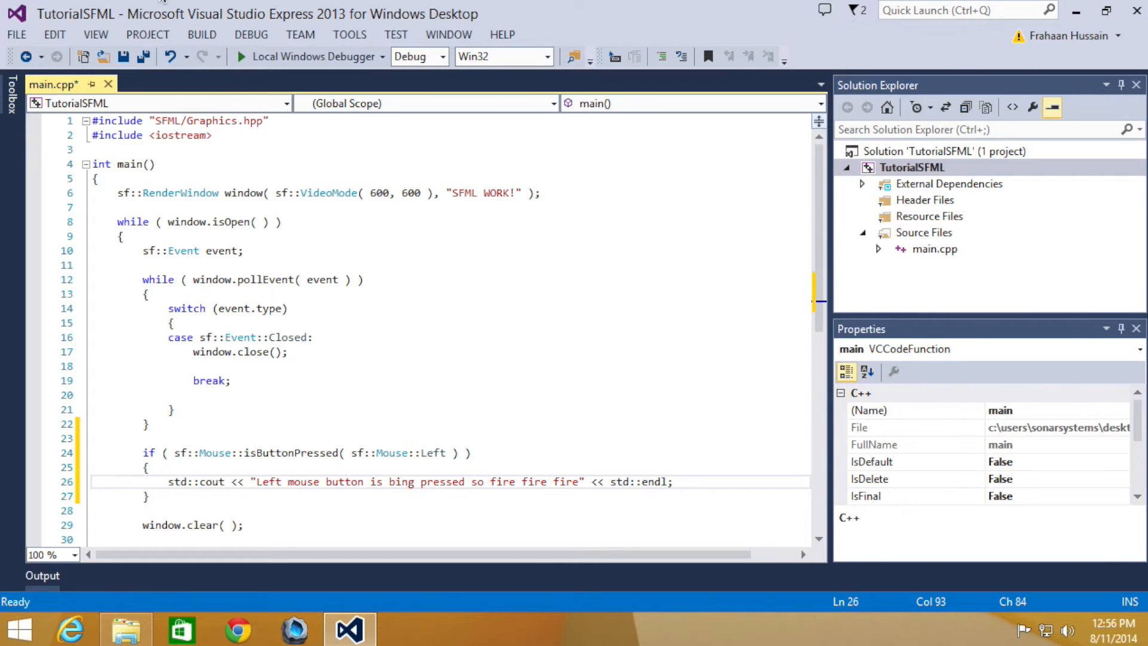
Build and run with Local Windows Debugger, then highlight the new if block and deselect it
left_click(309, 57)
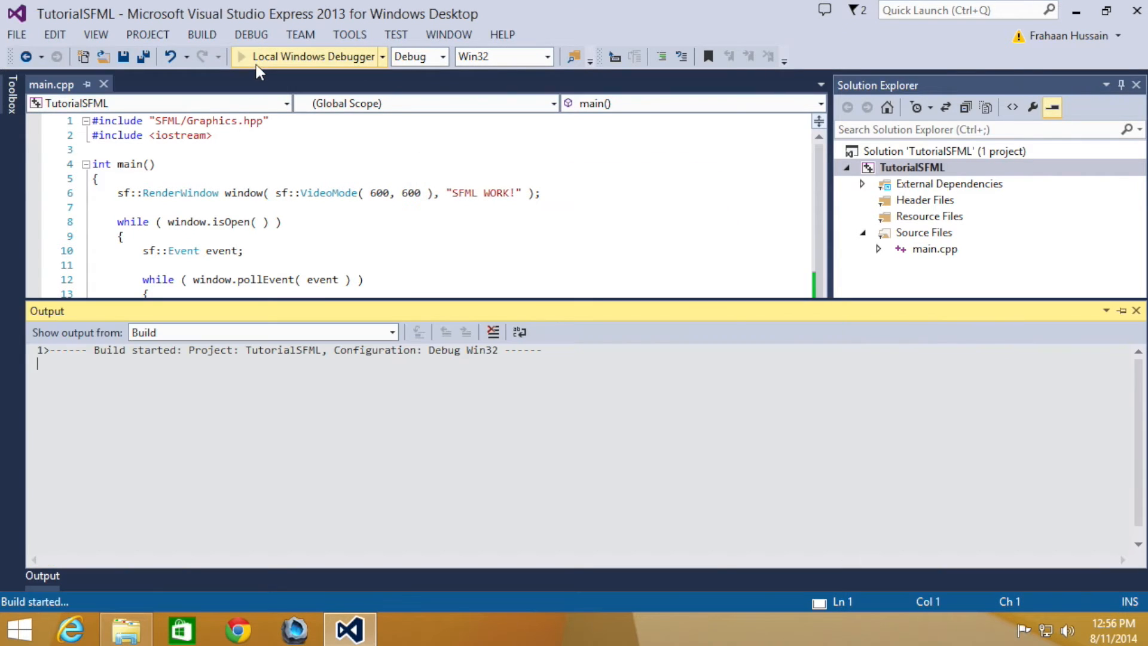
left_click(306, 56)
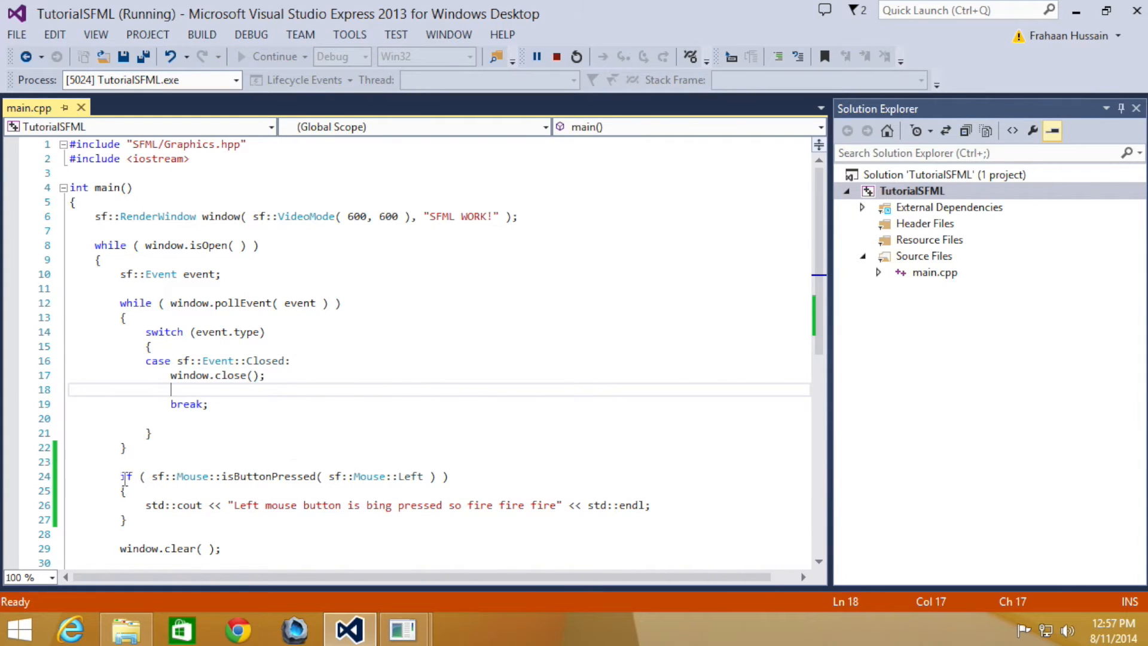
left_click_drag(120, 476, 126, 520)
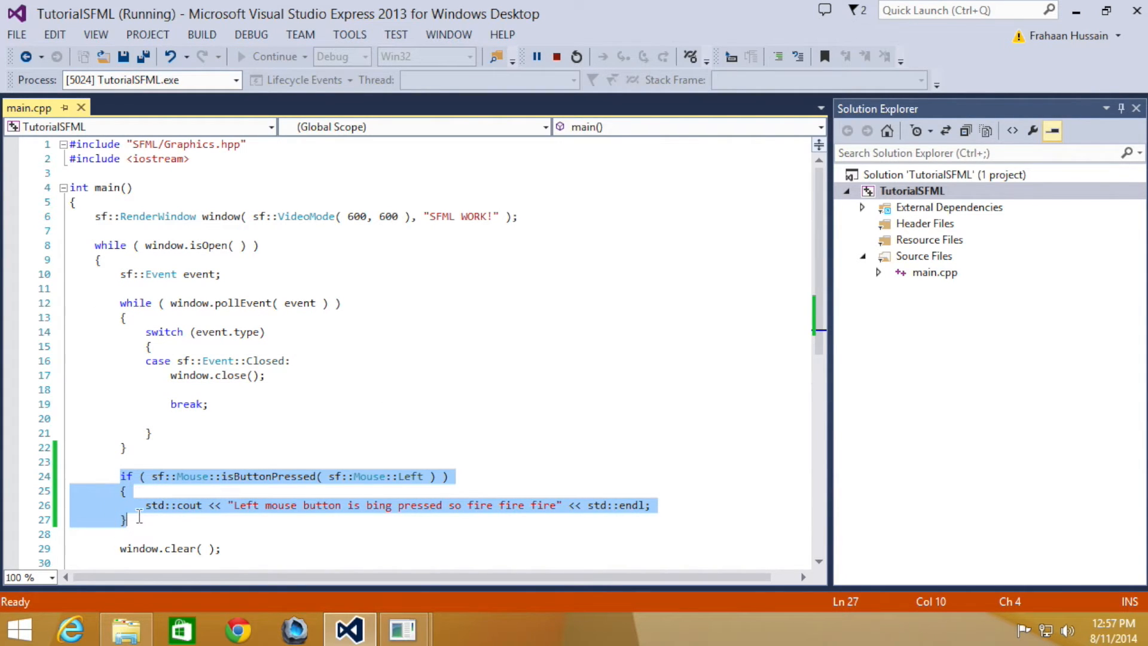
left_click(137, 520)
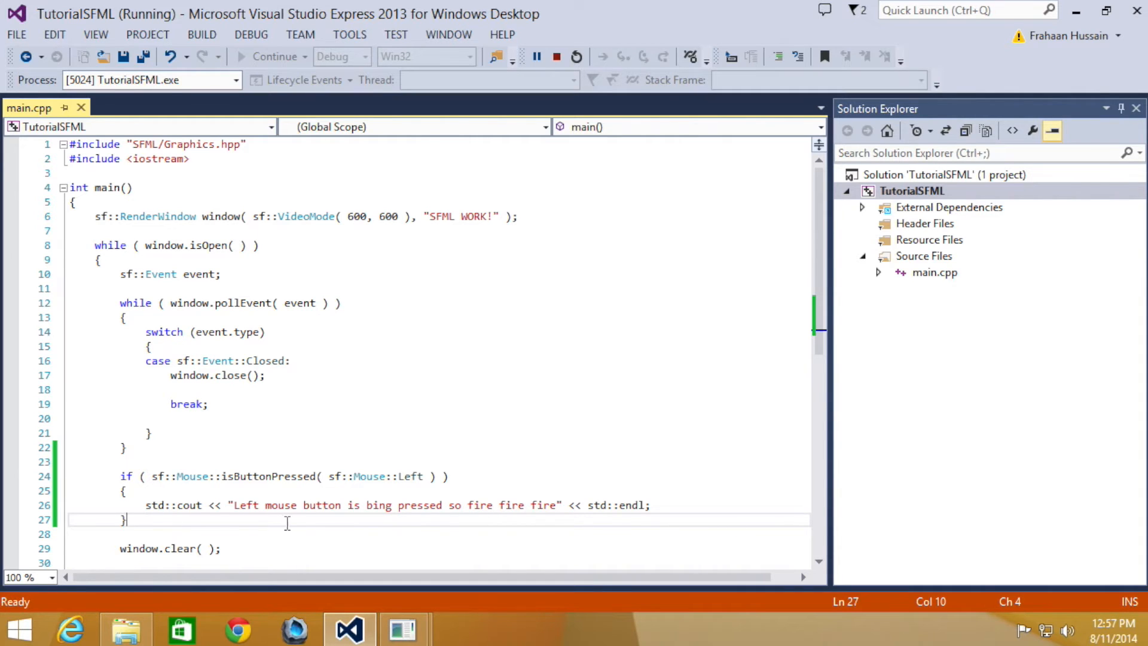
mouse_move(508, 322)
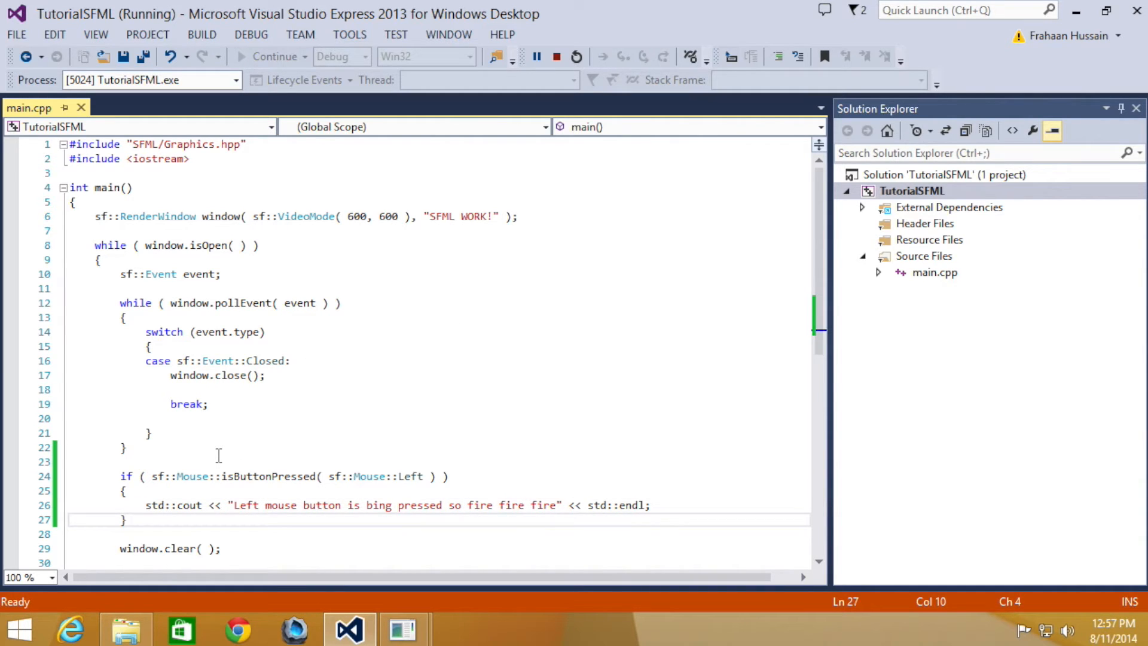
Add the line std::cout << sf::Mouse::getPosition().x << std::endl; after the mouse check
type("std::cout <<")
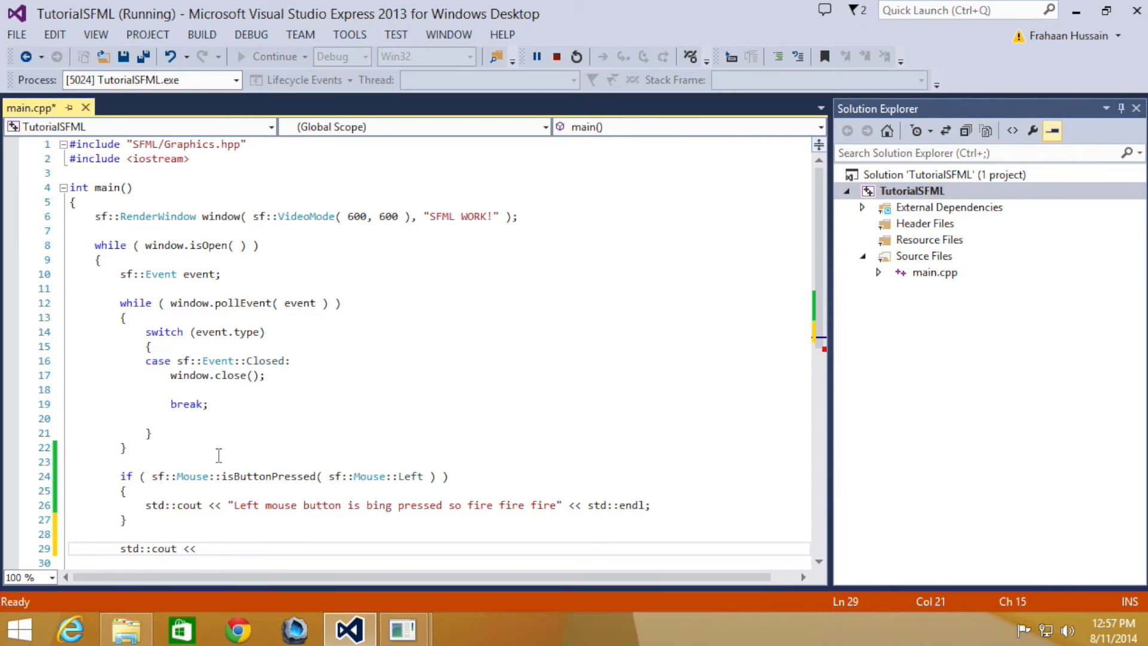
type("sf::mouse")
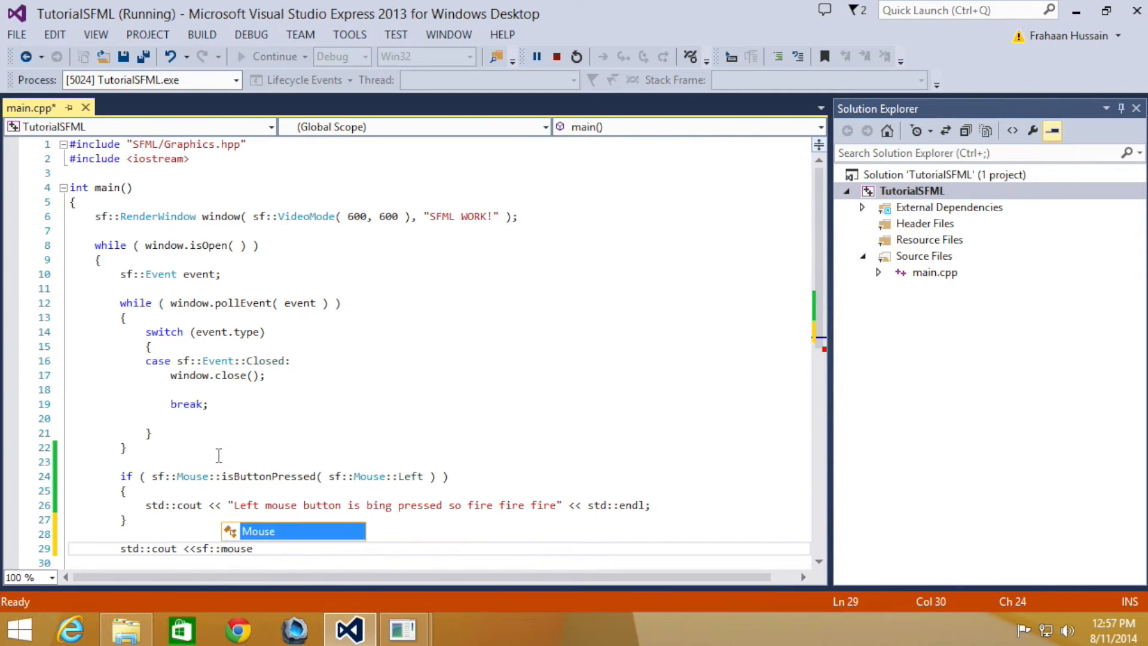
type("::getPosition(")
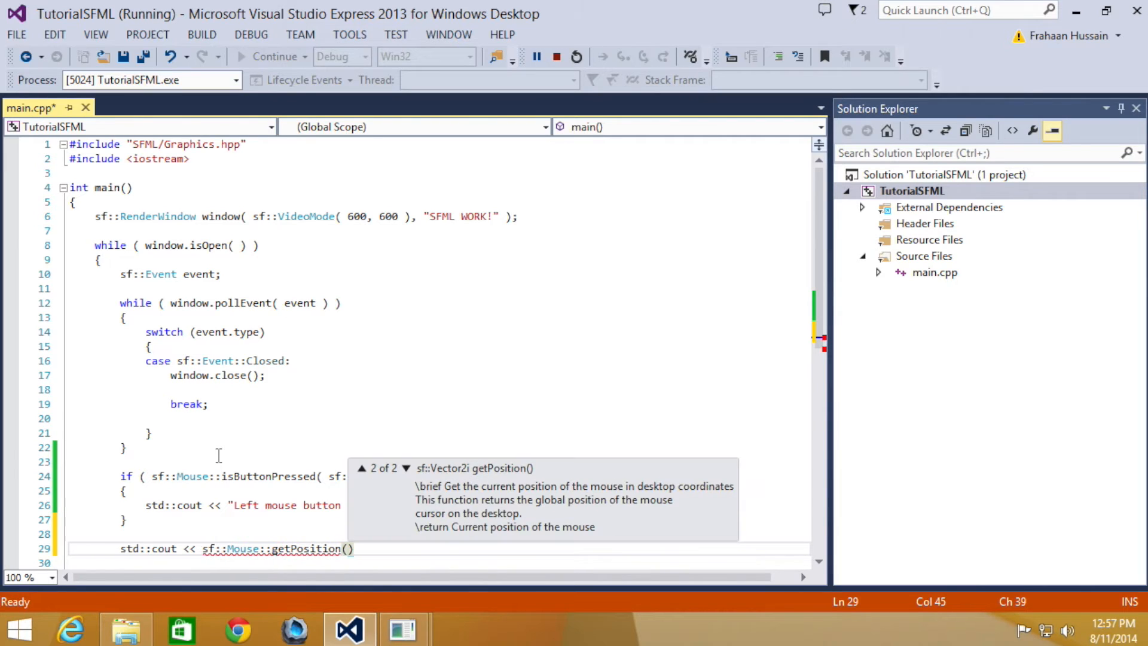
type(".")
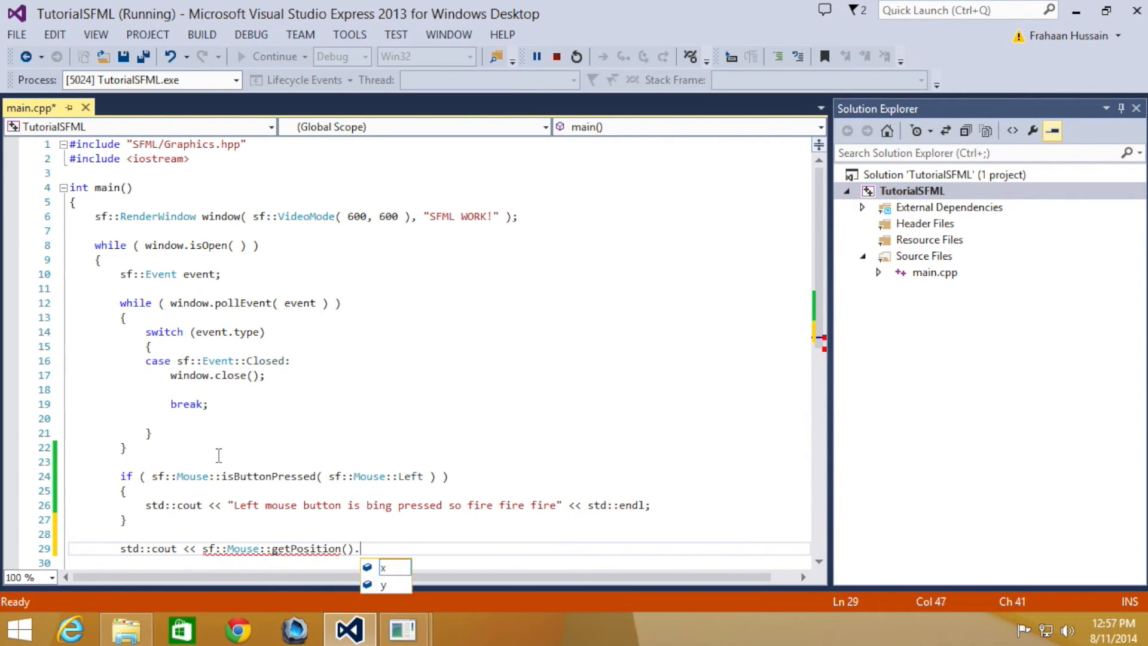
type("x <<")
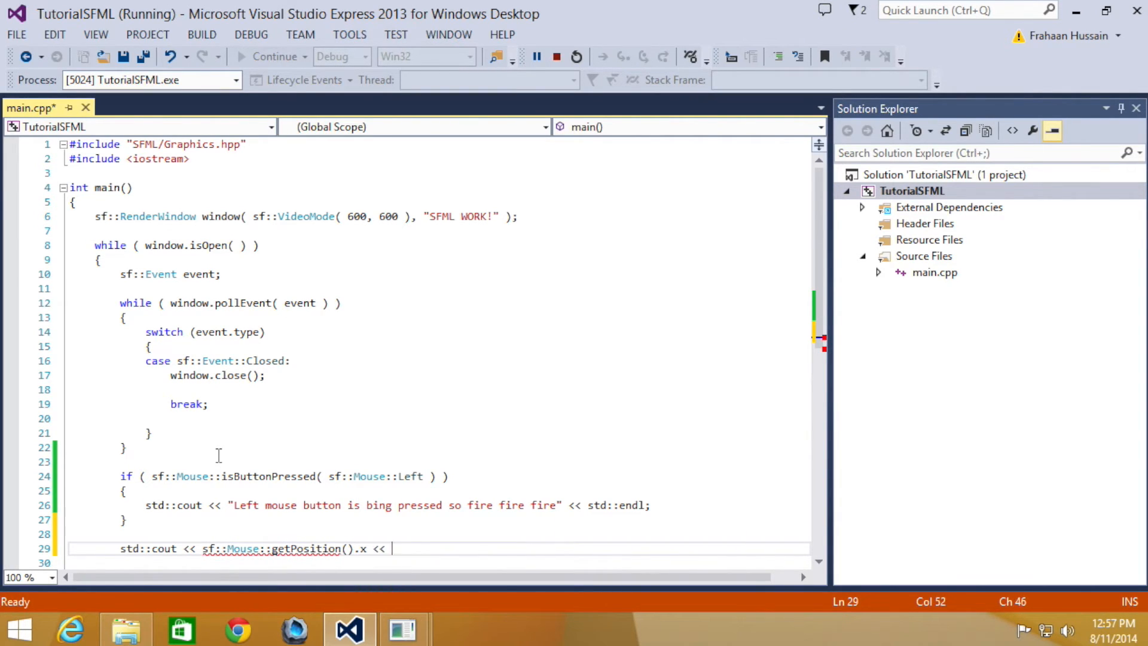
type("std::endl;")
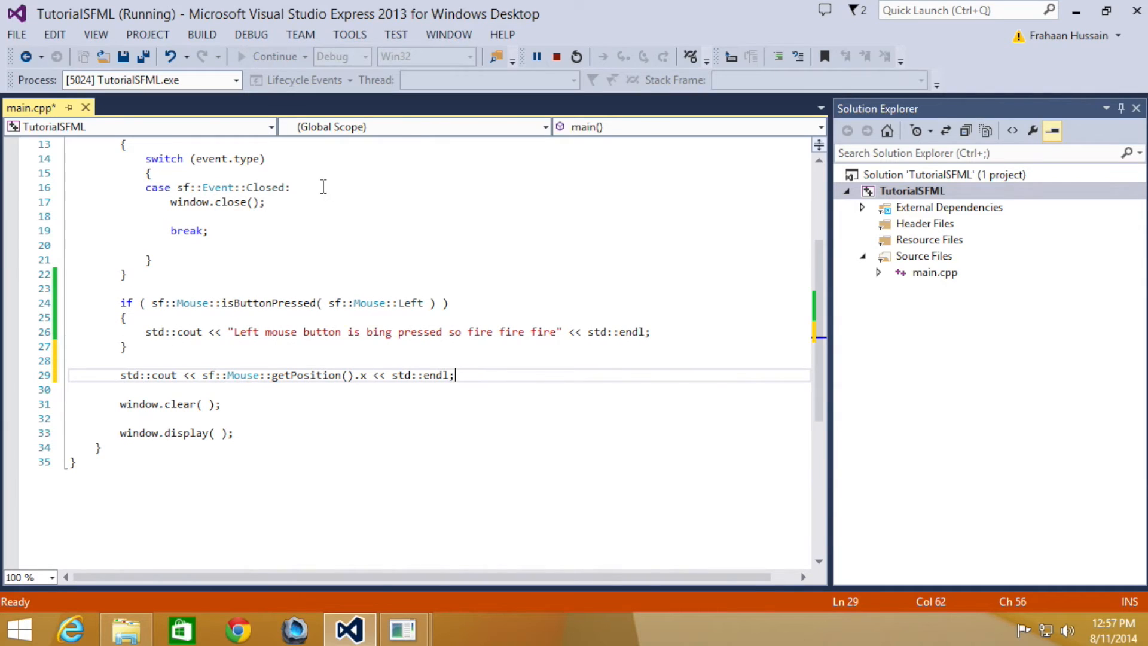
mouse_move(576, 57)
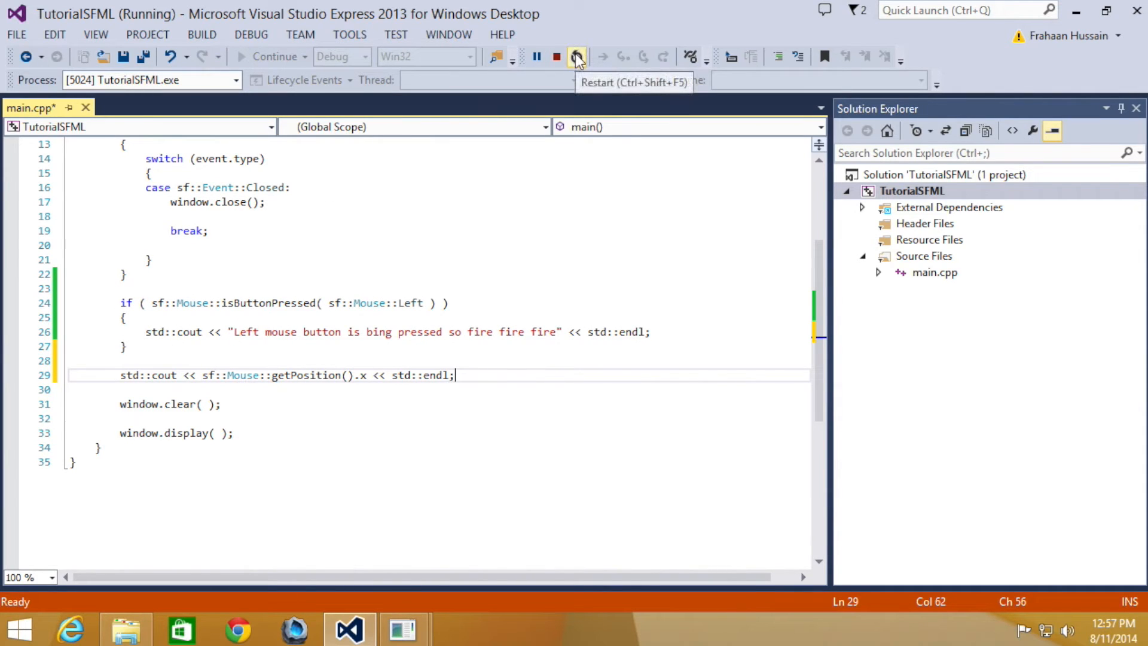
Restart the debugging session so TutorialSFML rebuilds and relaunches with the x-position print
left_click(555, 56)
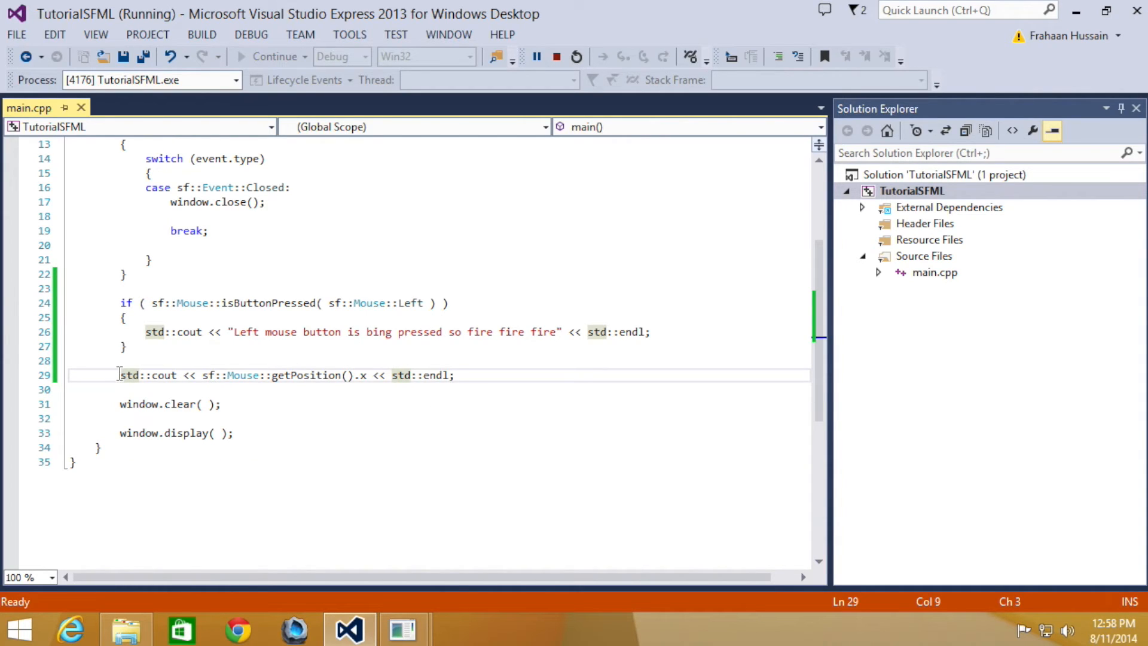
Comment out line 29 and add std::cout << sf::Mouse::getPosition(window).x << std::endl;
type("//")
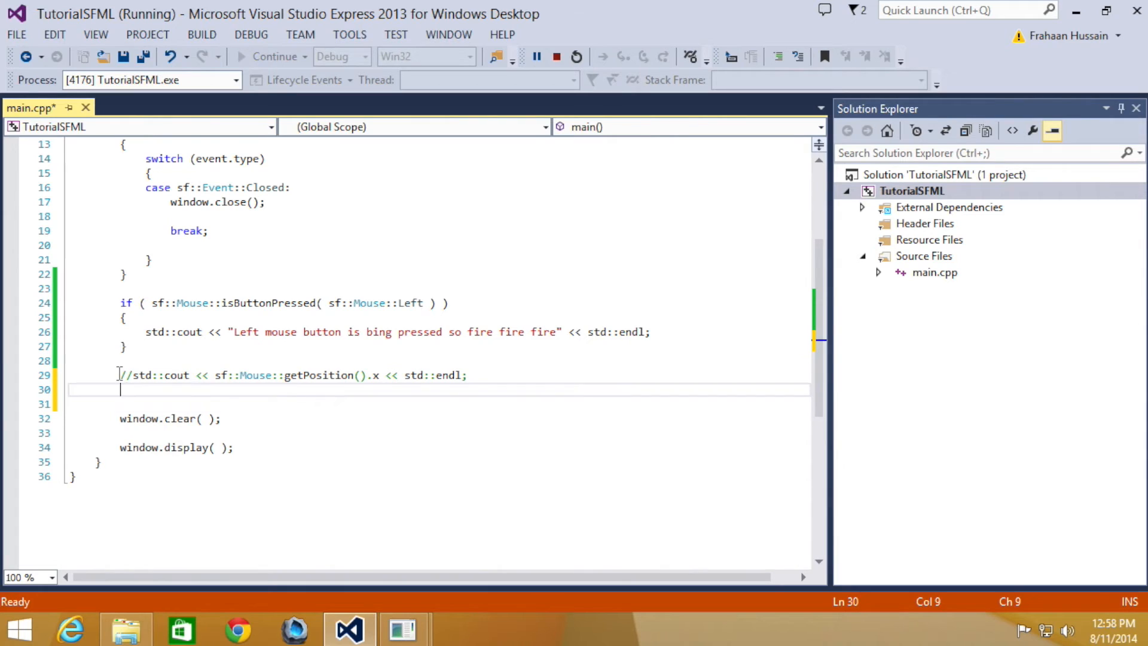
type("std::cout << sf::m")
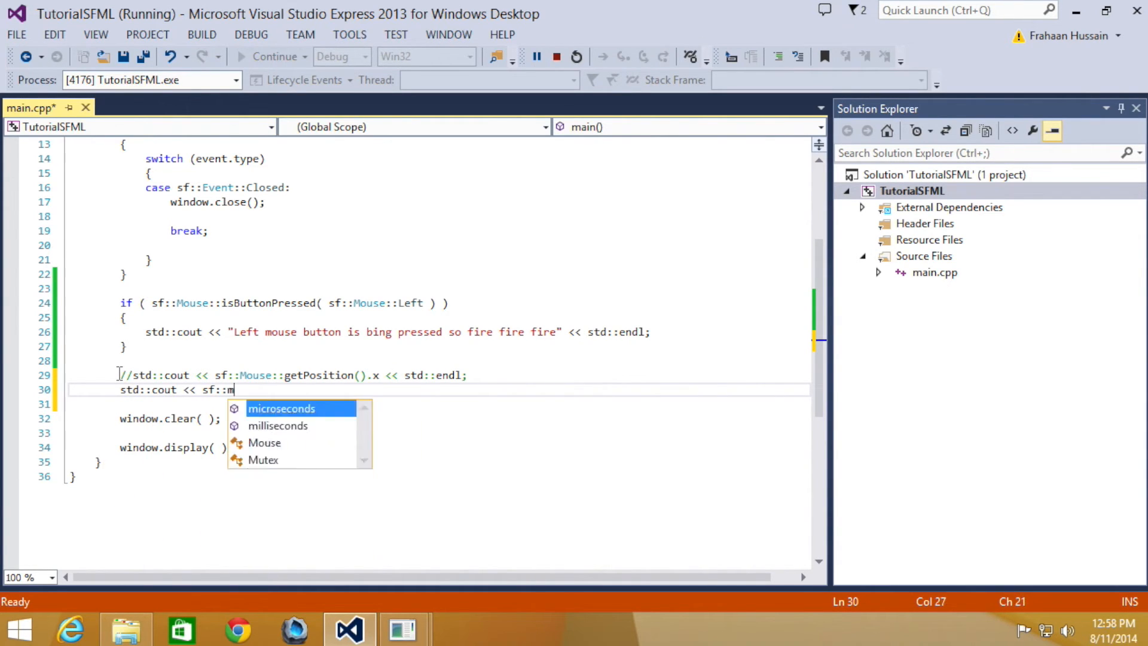
type("Mouse::get")
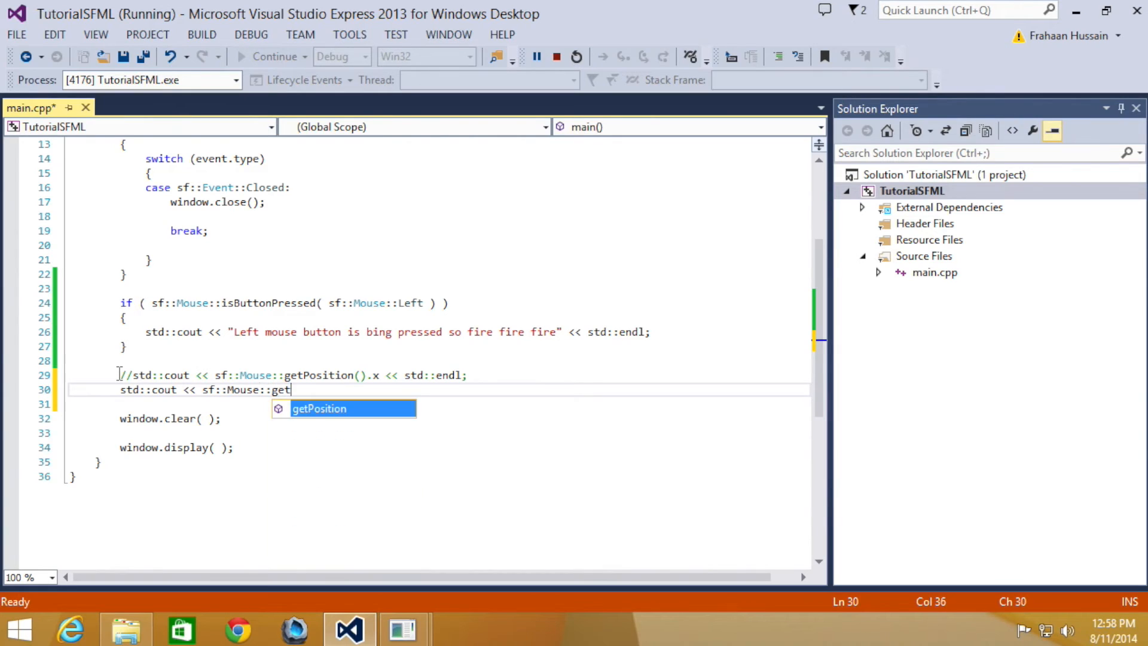
type("Position()")
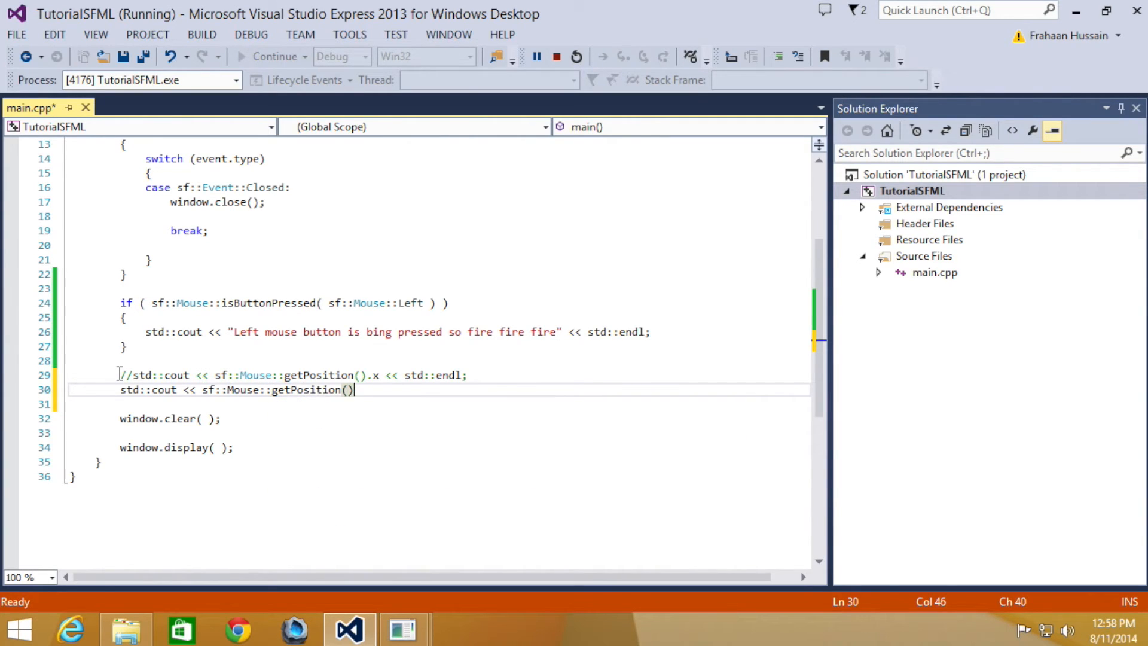
type("w")
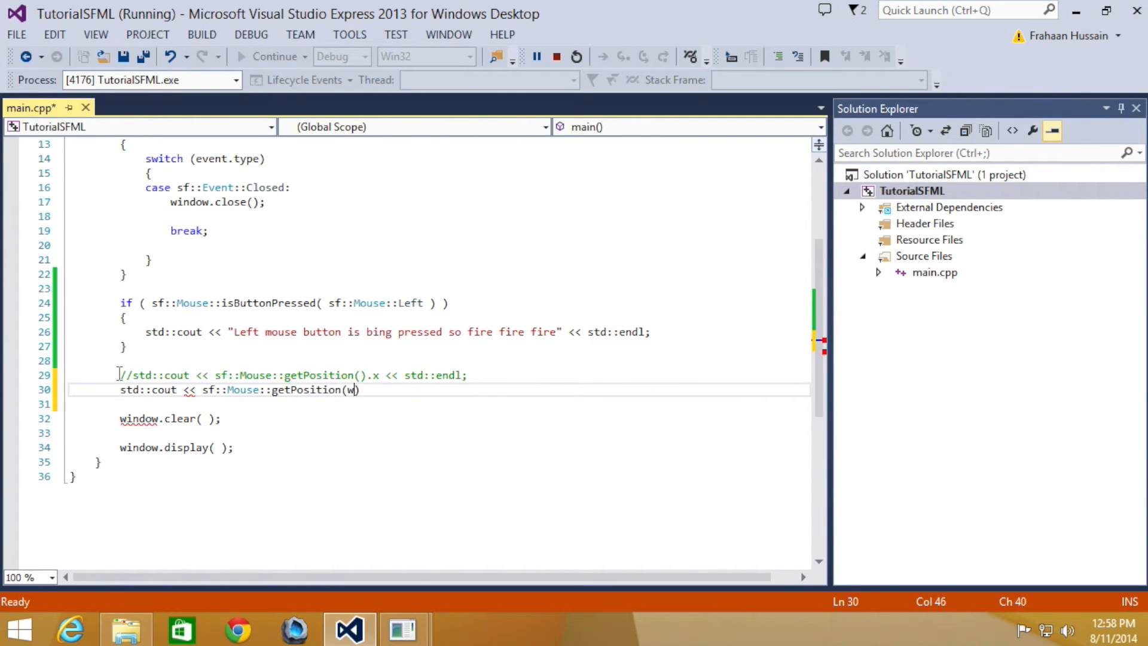
type("indow")
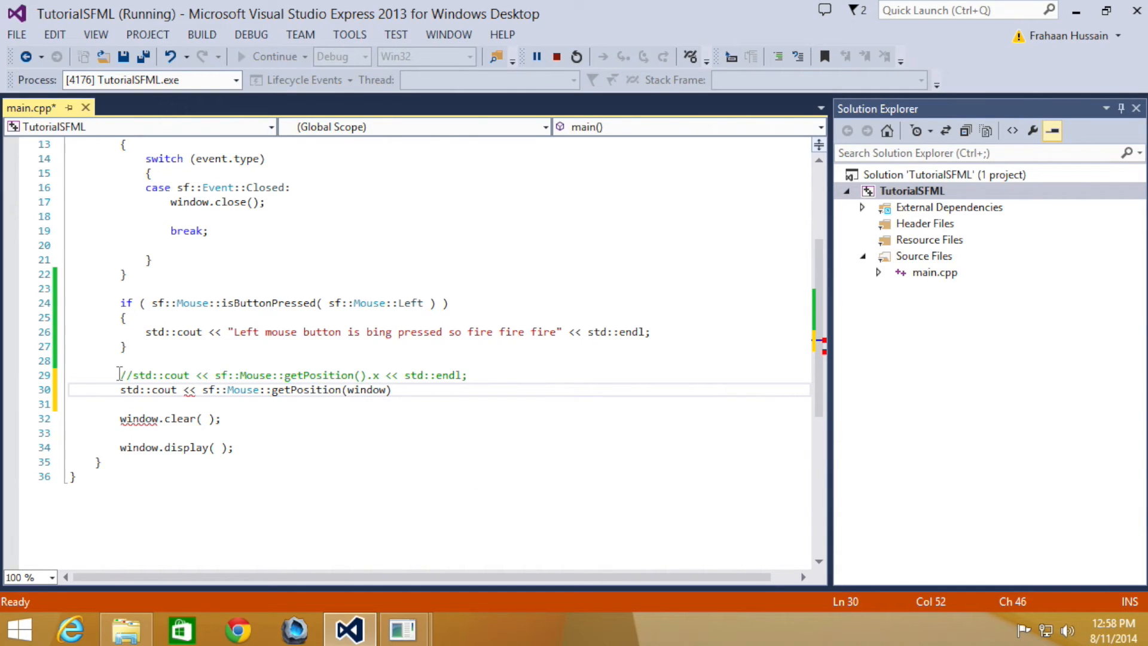
type(".x << std::")
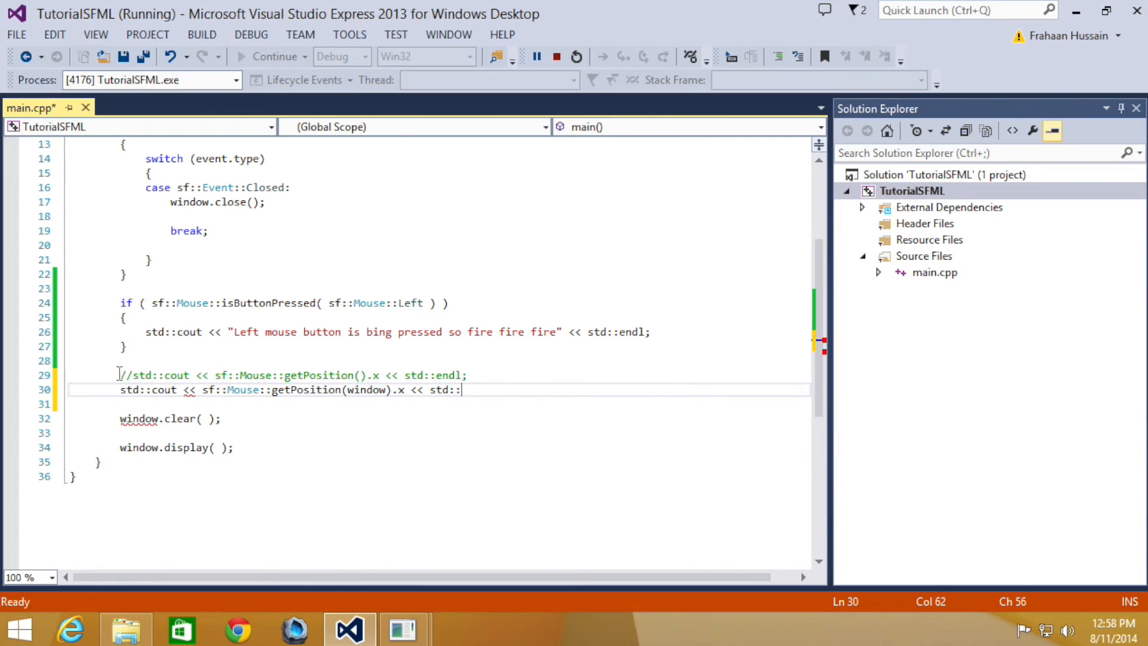
type("endl;")
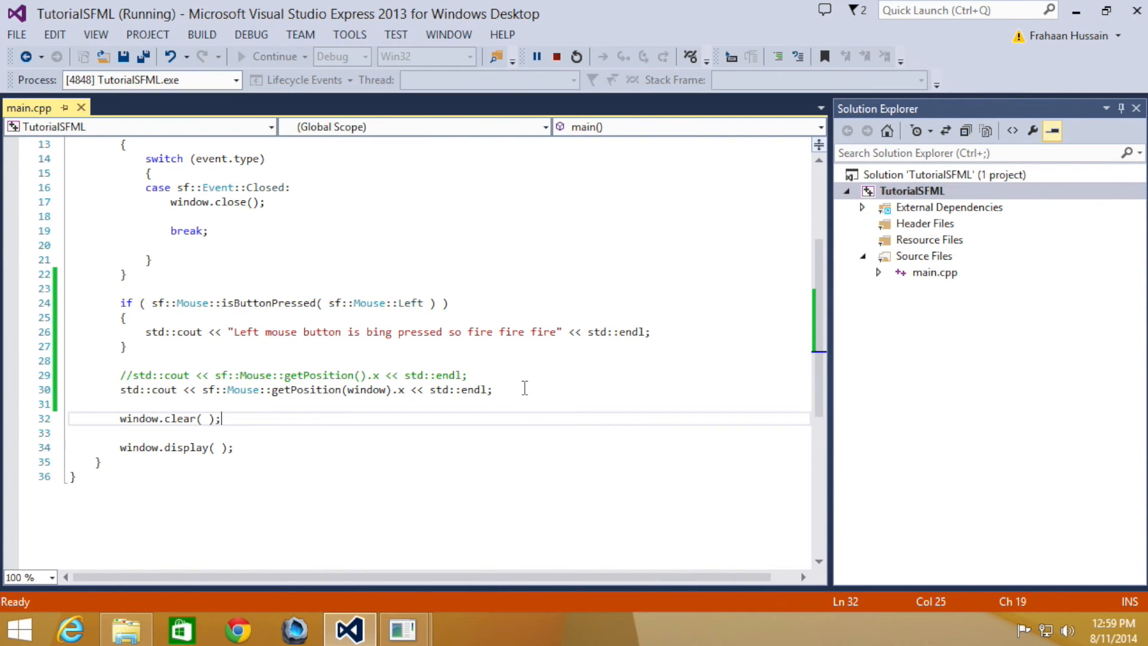
Place the cursor at the end of the window-relative print line 30
left_click(525, 390)
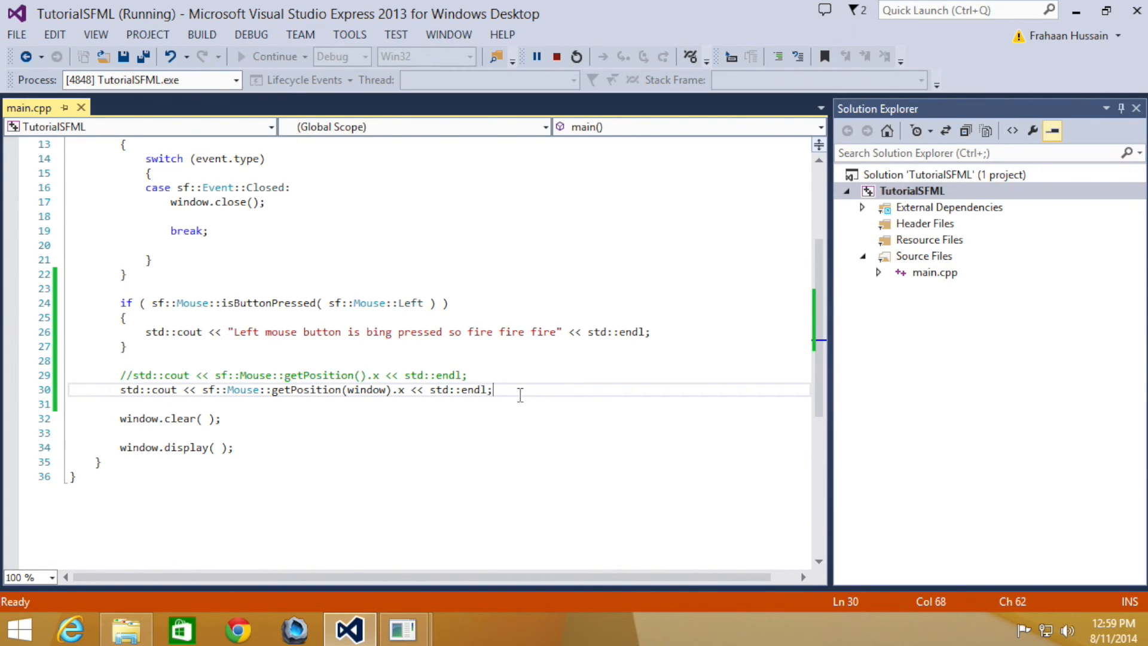
Add sf::Mouse::setPosition( sf::Vector2i( on a new line after the print line
type("sf")
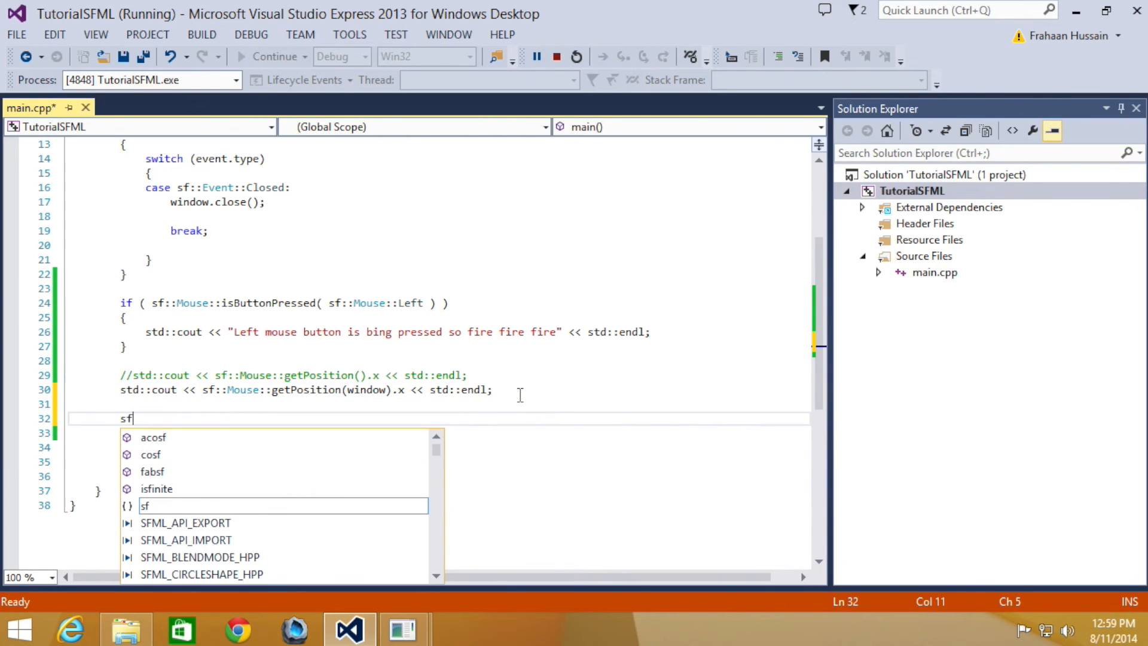
type("::mouse::setpo")
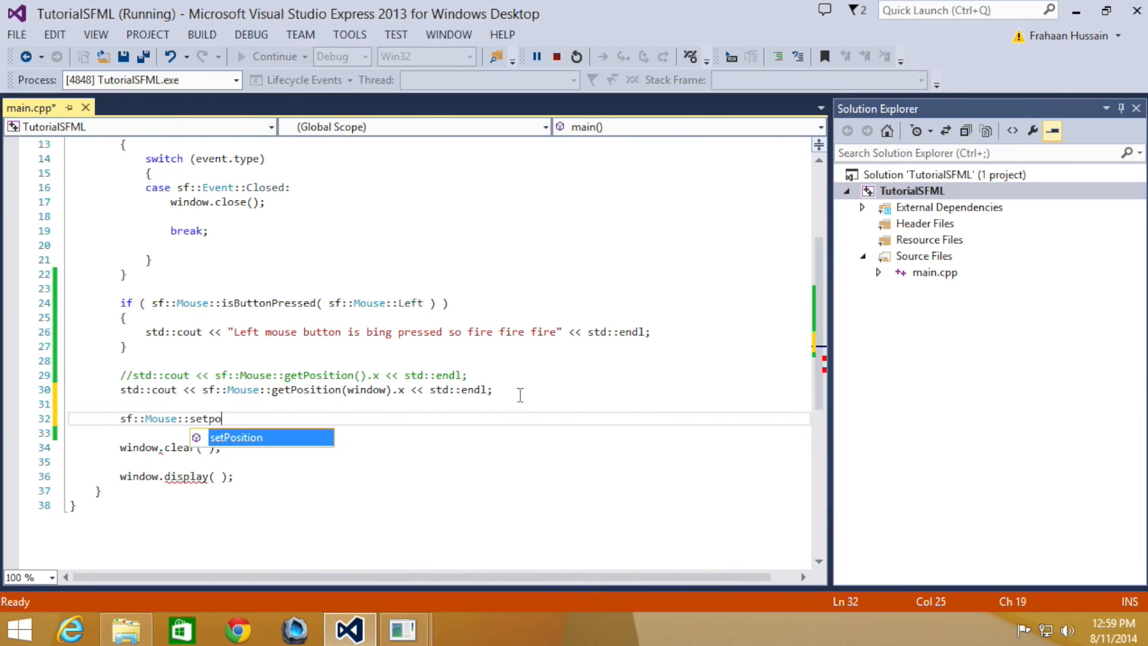
key("Tab")
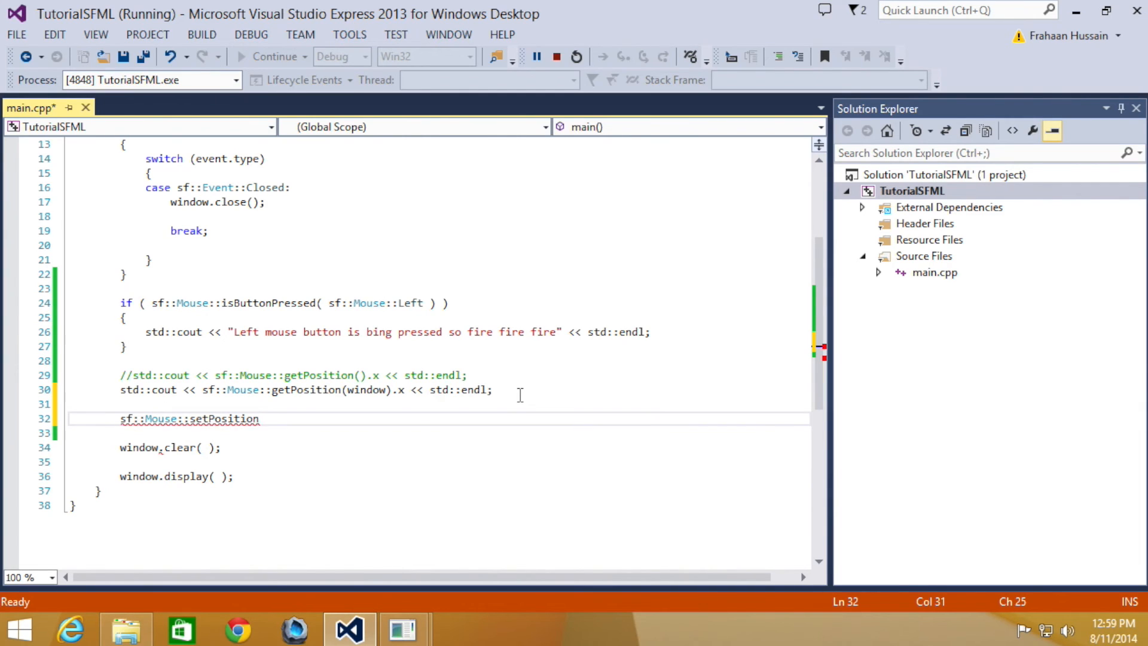
type("();")
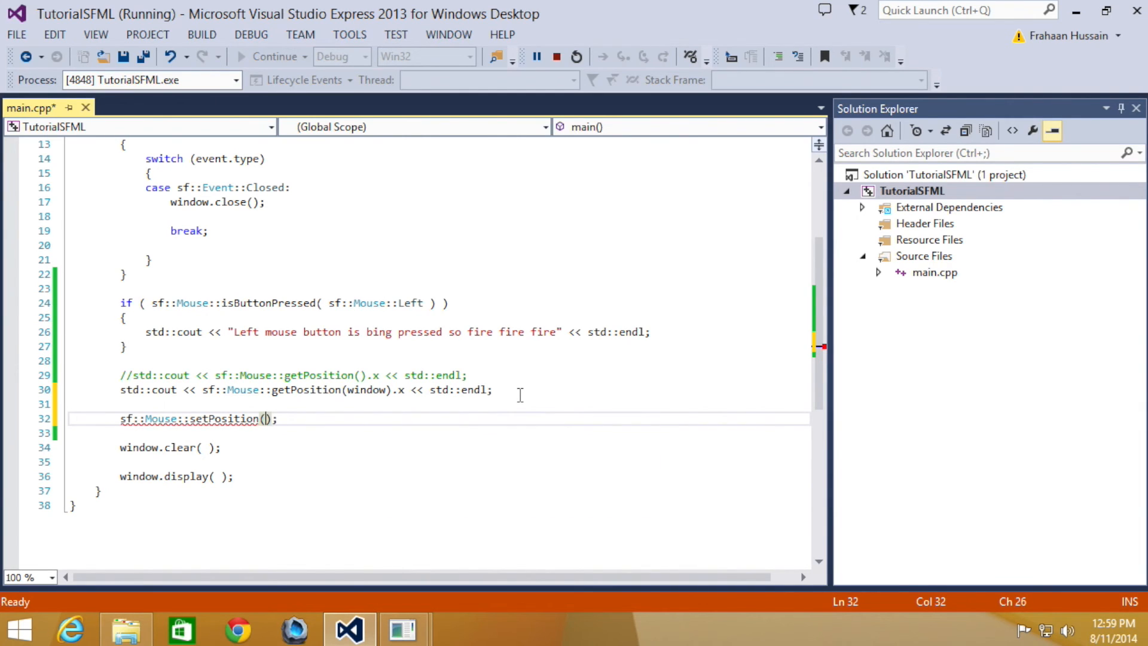
type("sf::f")
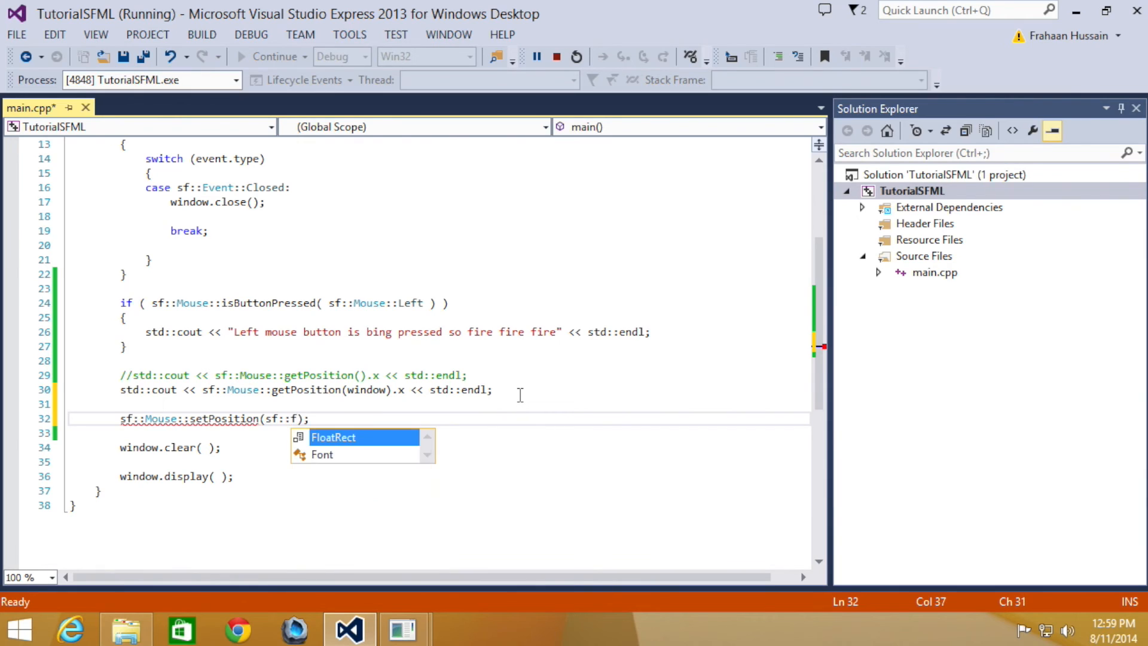
type("v")
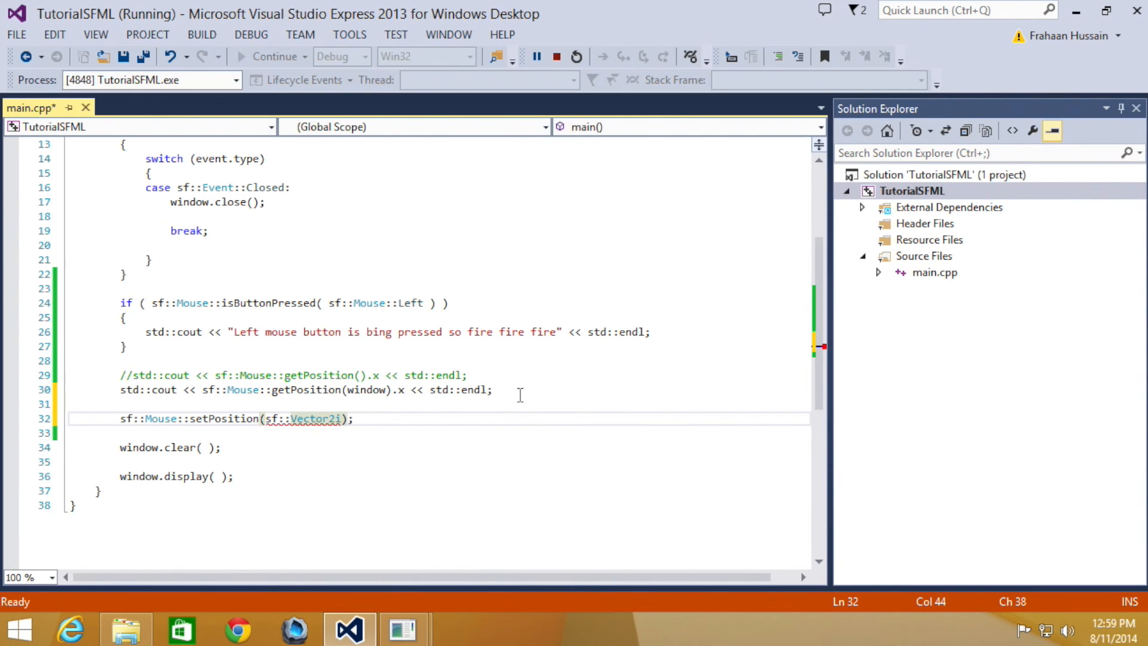
type("(")
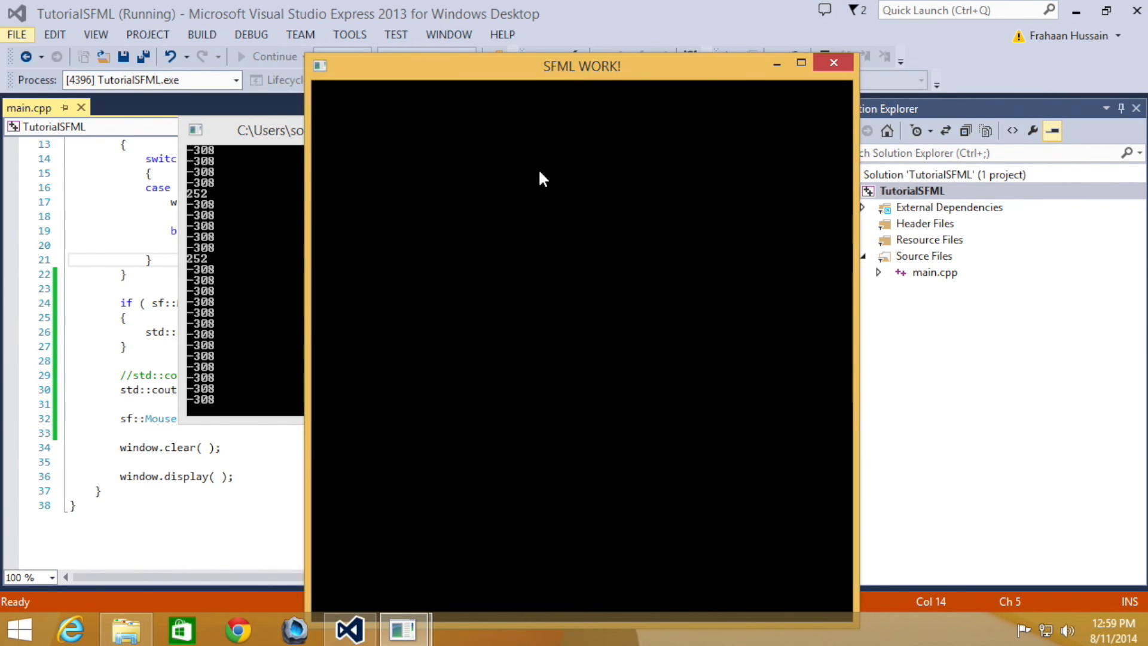
mouse_move(387, 190)
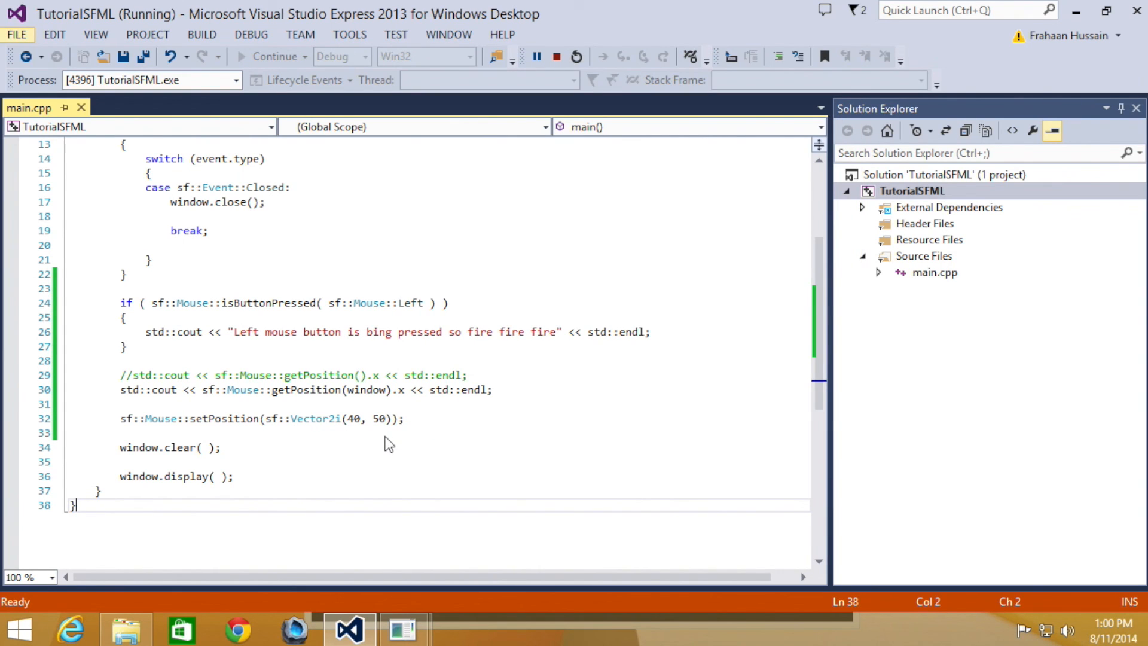
mouse_move(394, 430)
type(", ")
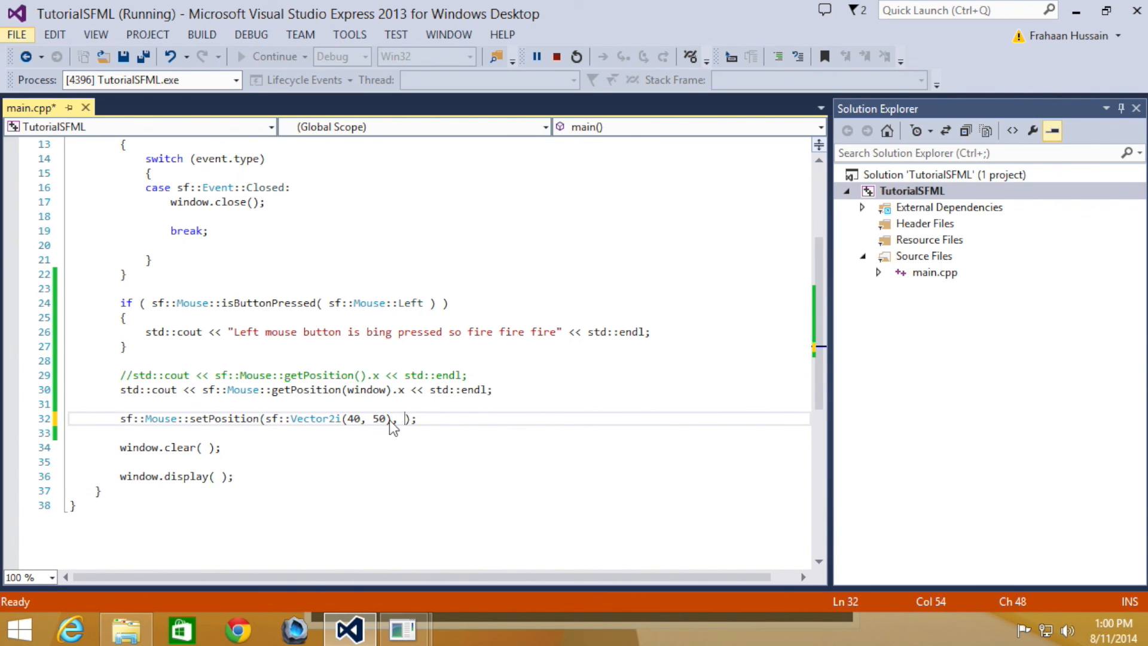
Pass window as setPosition's second argument, then stop debugging TutorialSFML
type("windows")
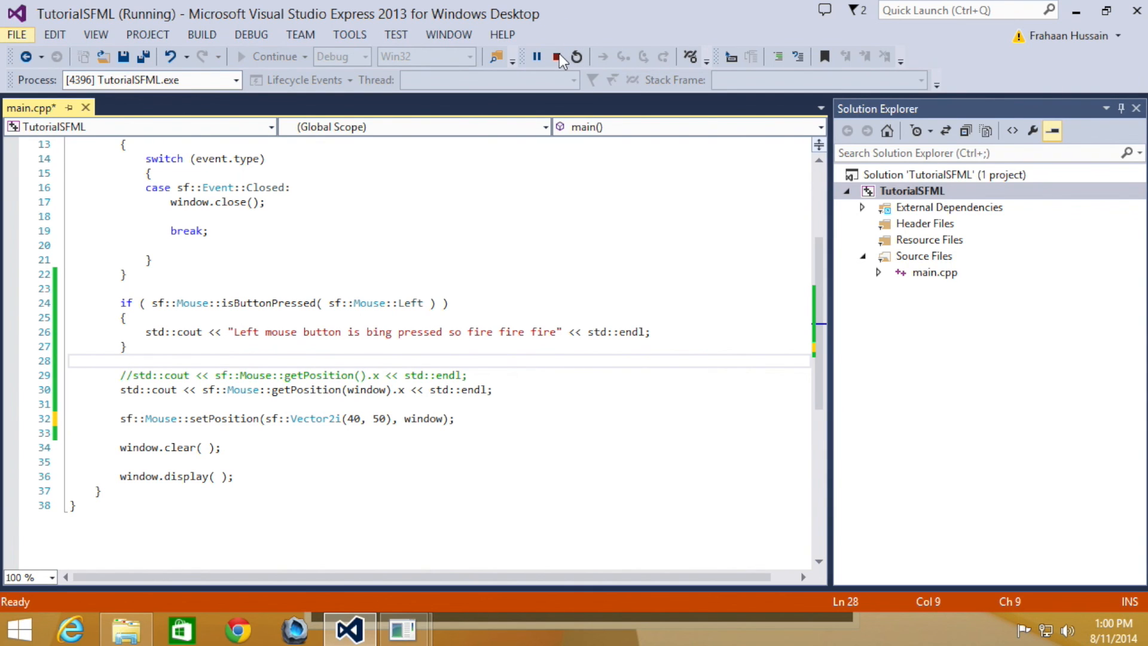
left_click(556, 57)
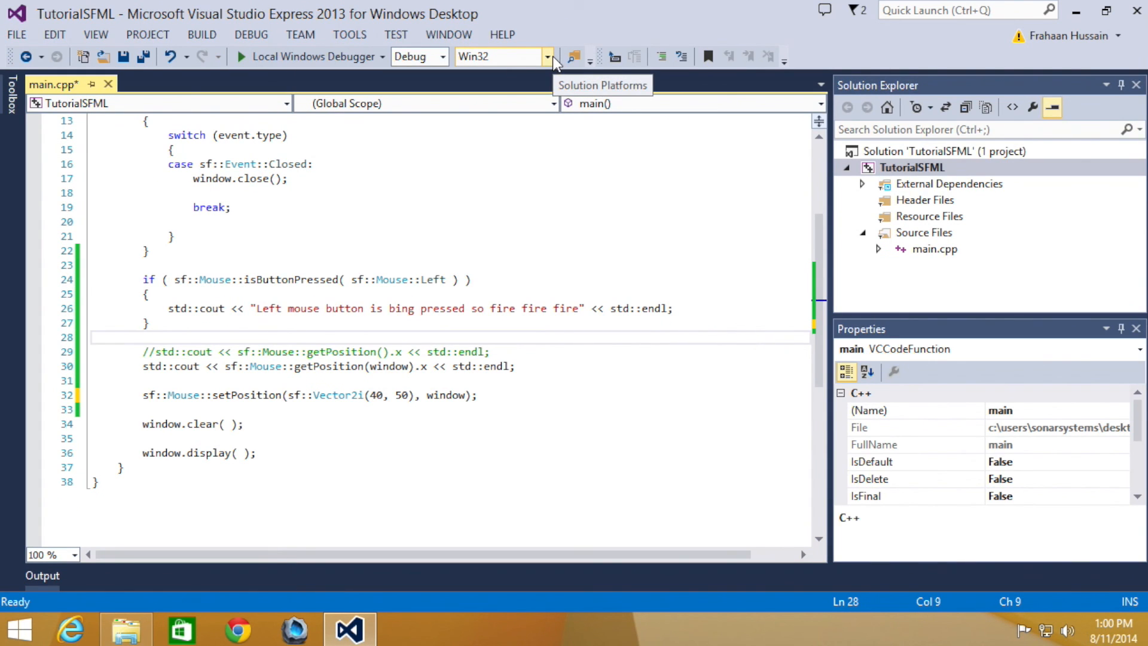